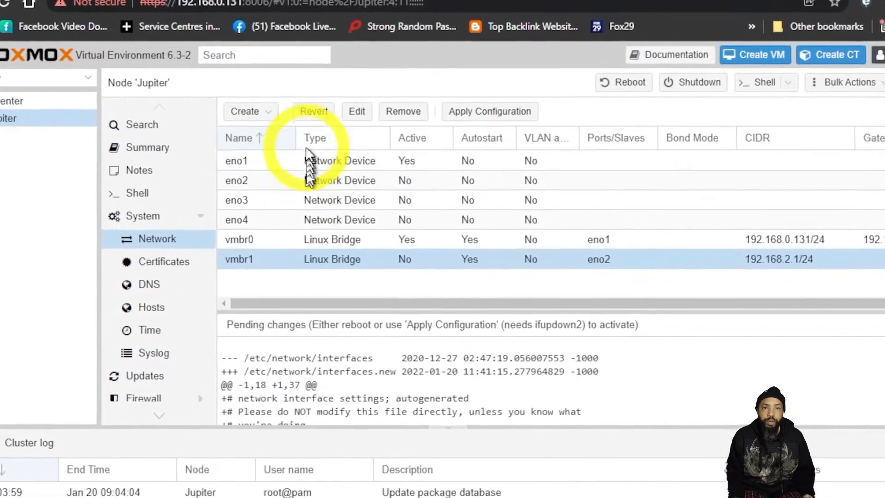
# - Start creating a new Linux Bridge from the node's Network Create list
pyautogui.click(250, 112)
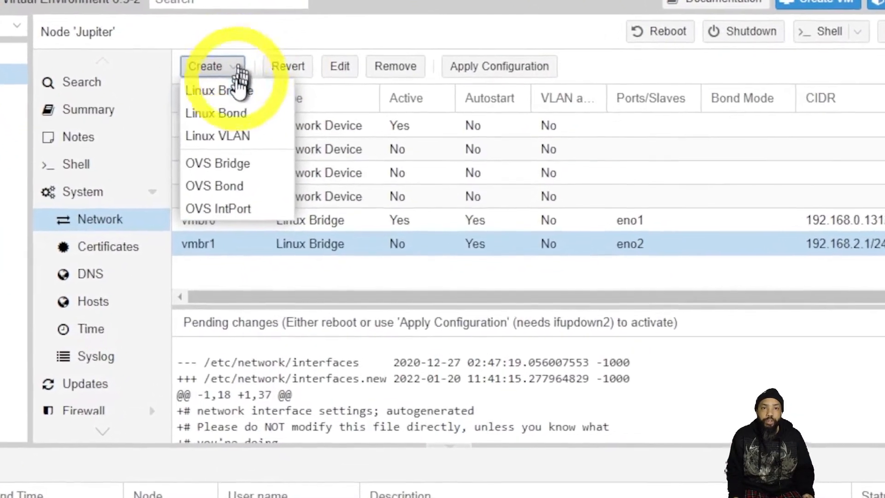
pyautogui.click(219, 90)
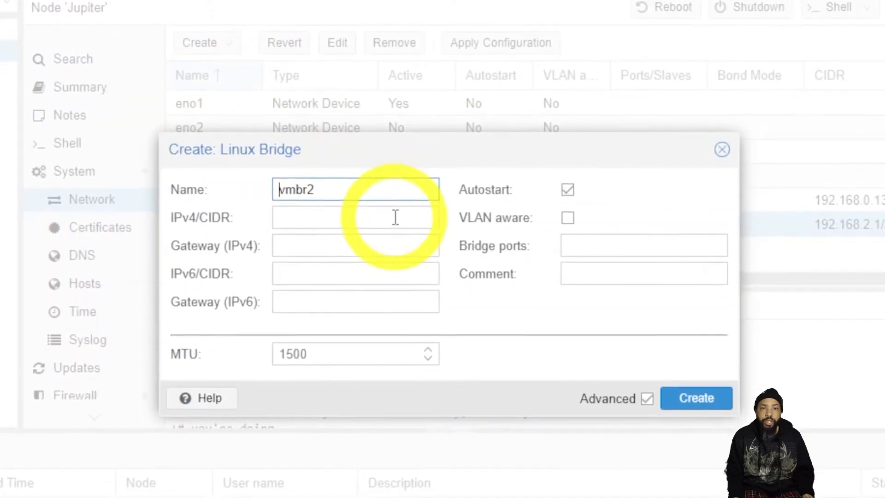
# - Enter the bridge's IPv4/CIDR as 192.168.1.1/24
pyautogui.click(356, 218)
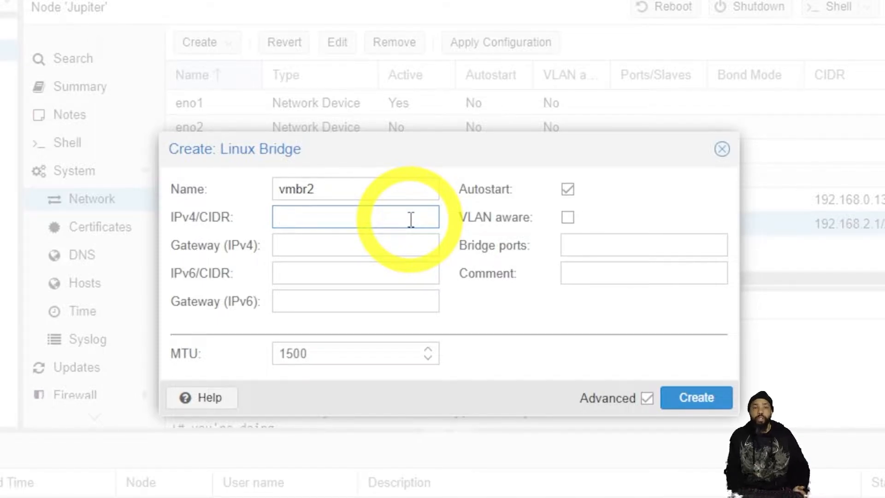
pyautogui.write('19')
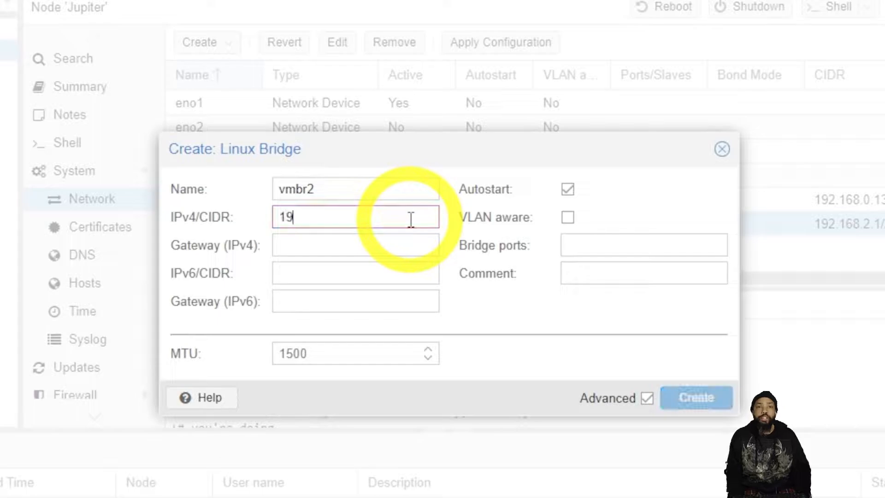
pyautogui.write('2.168.')
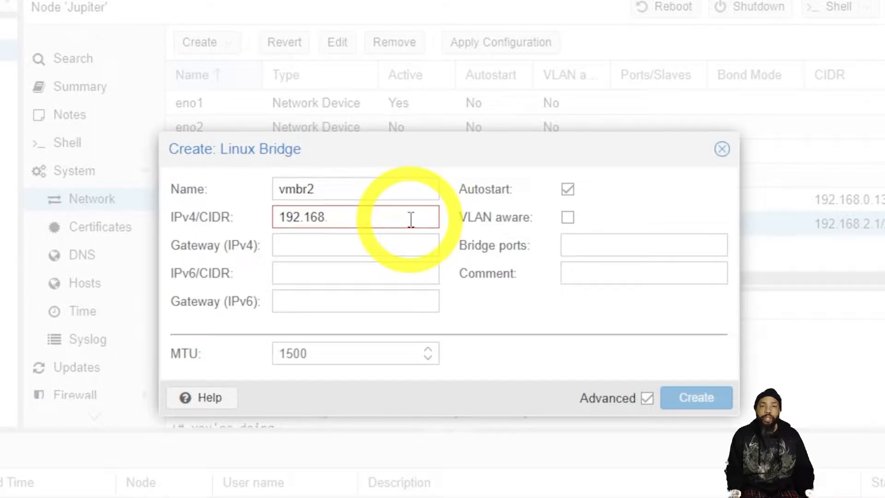
pyautogui.write('0')
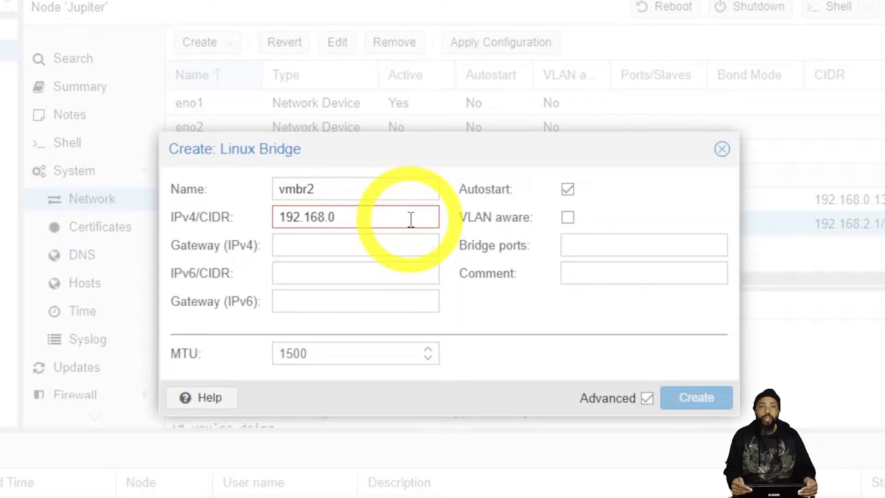
pyautogui.press('Backspace')
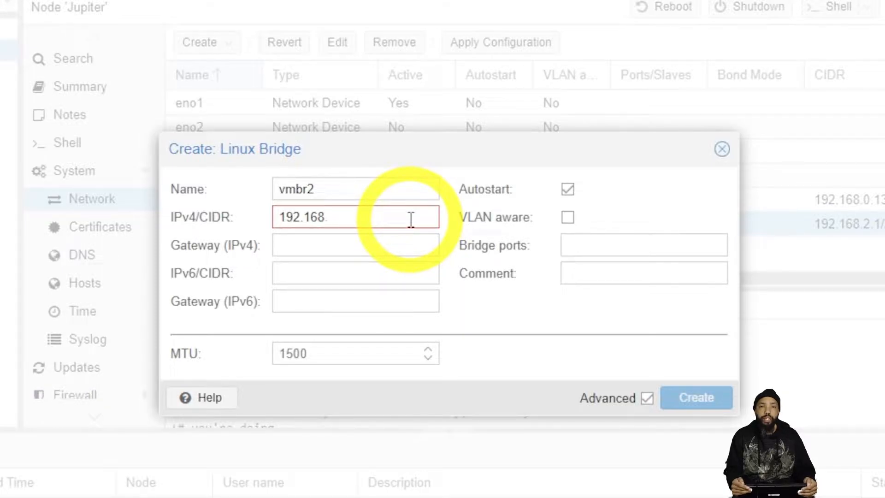
pyautogui.write('1')
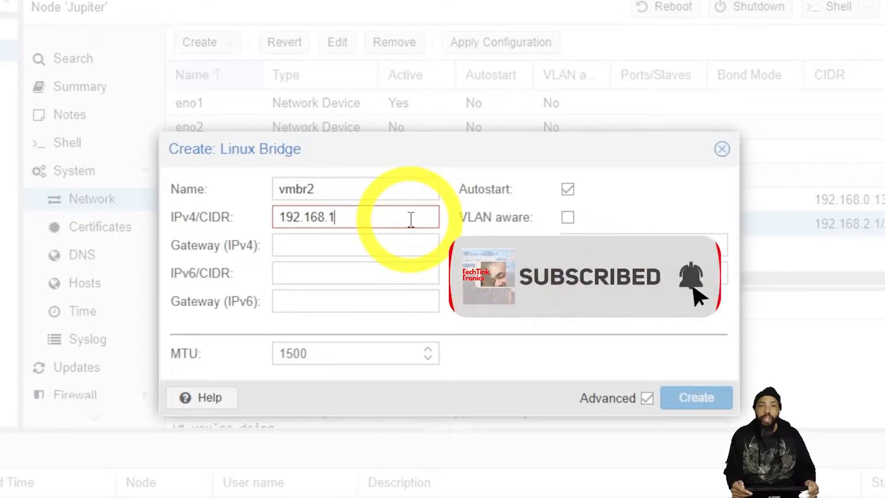
pyautogui.write('.1')
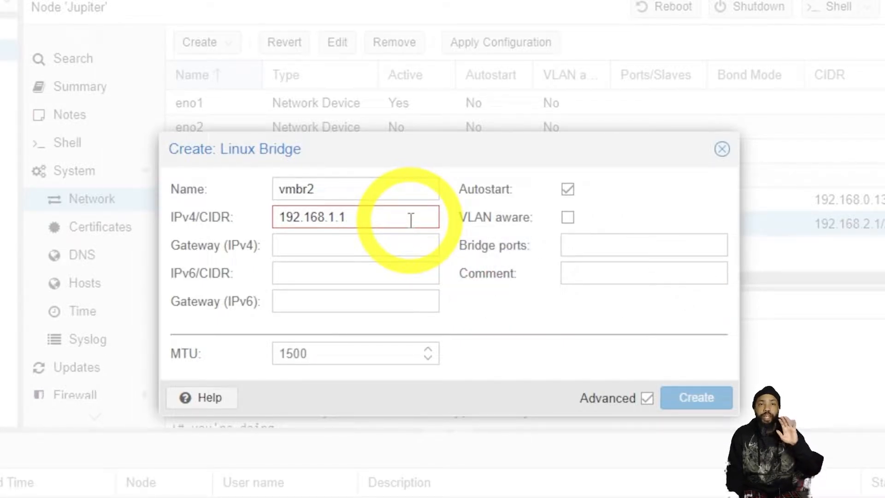
pyautogui.write('/24')
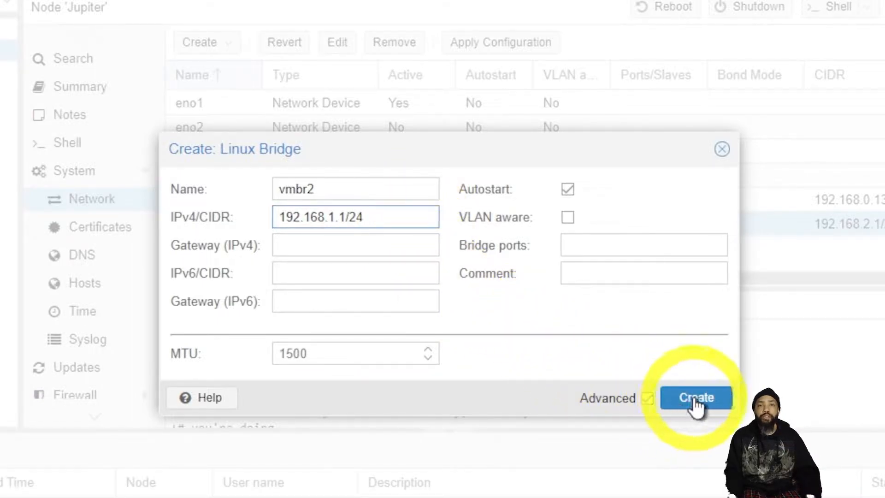
# - Attach the bridge to port eno3 and create vmbr2
pyautogui.click(643, 244)
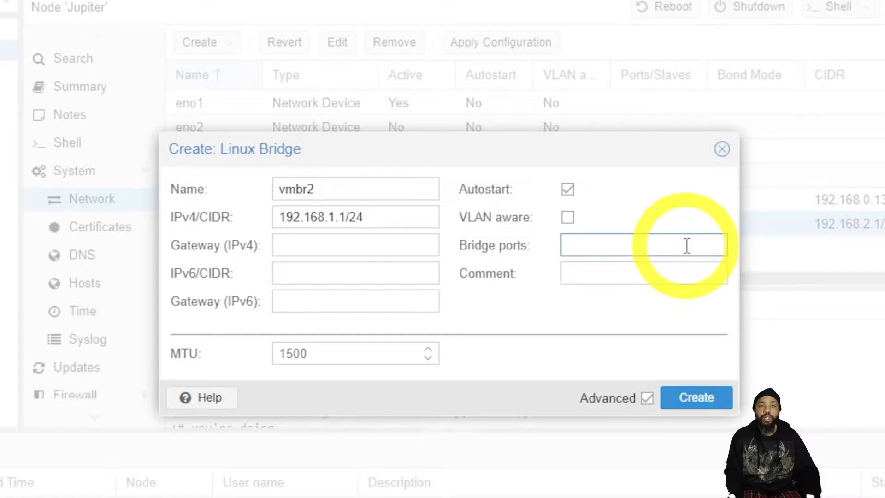
pyautogui.write('eno')
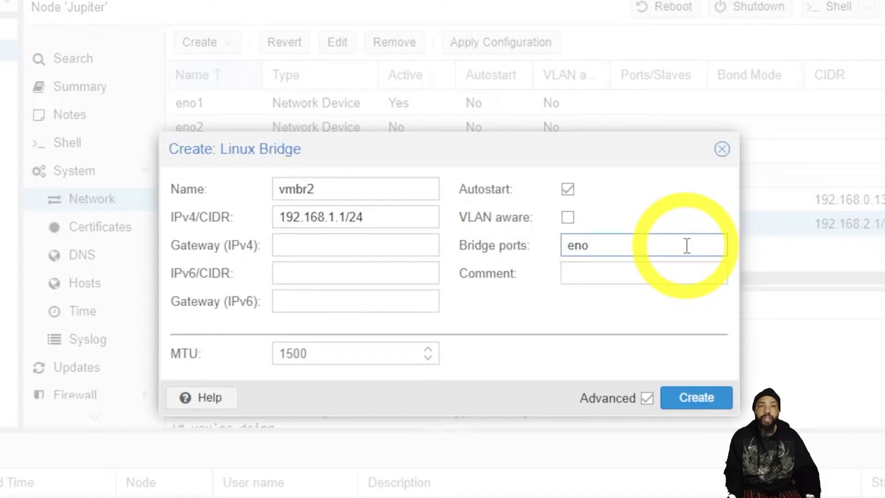
pyautogui.write('3')
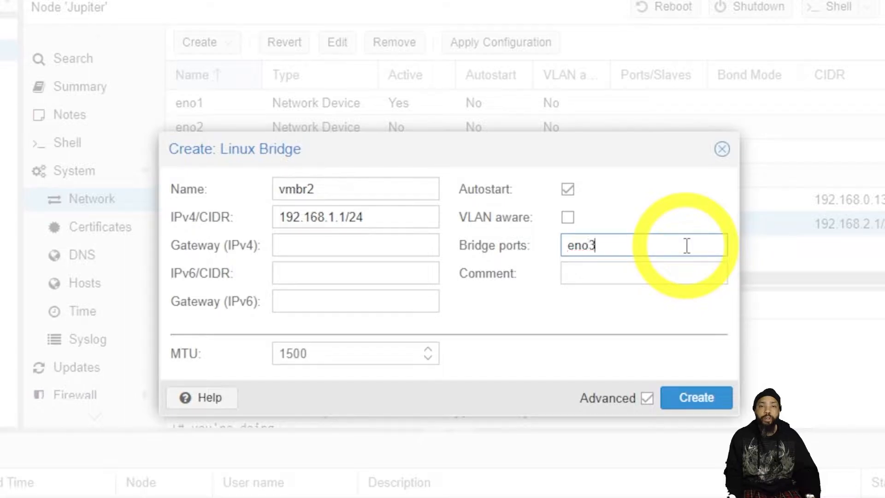
pyautogui.moveTo(705, 322)
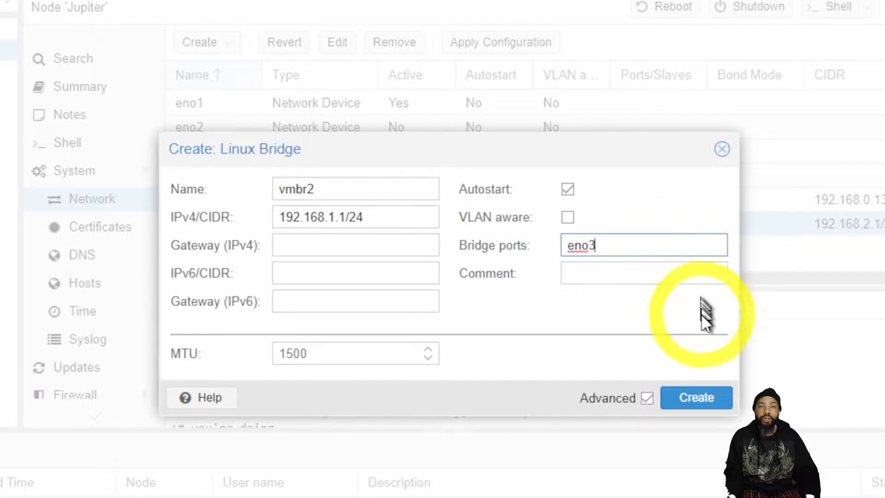
pyautogui.click(696, 397)
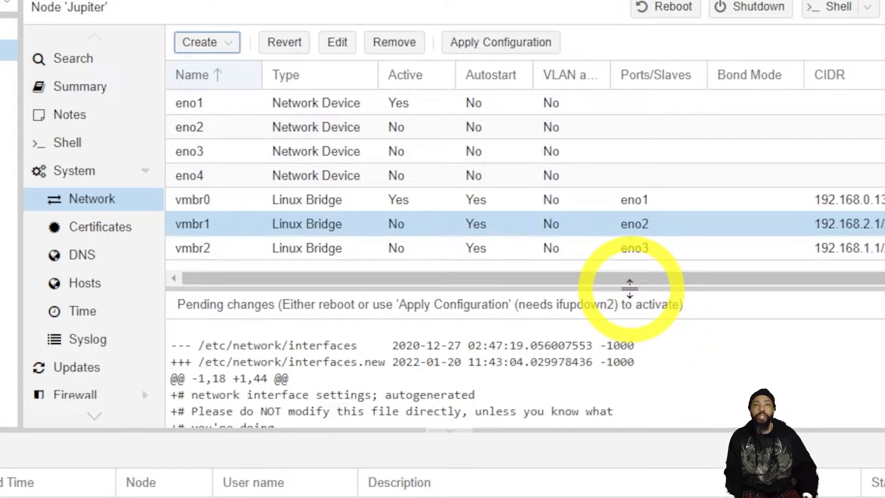
pyautogui.moveTo(691, 251)
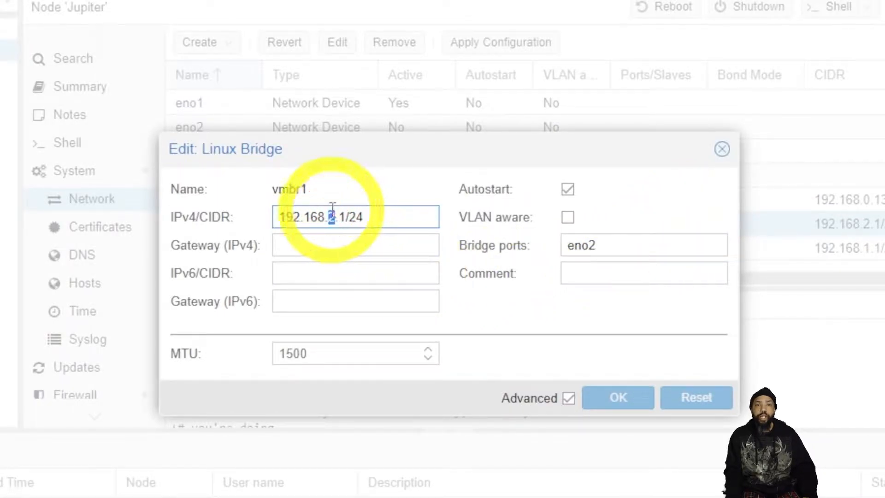
# - Set vmbr1's IPv4/CIDR to 192.168.1.1/24 and save it
pyautogui.write('192.168.1.1/24')
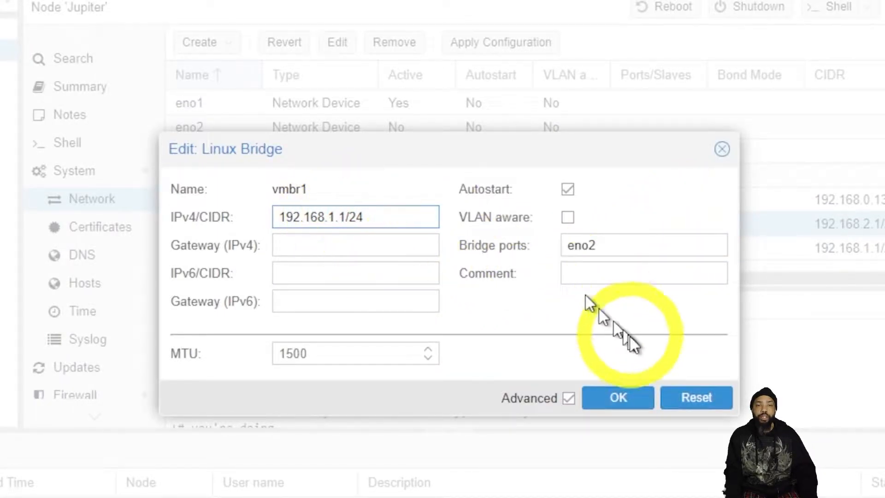
pyautogui.click(617, 397)
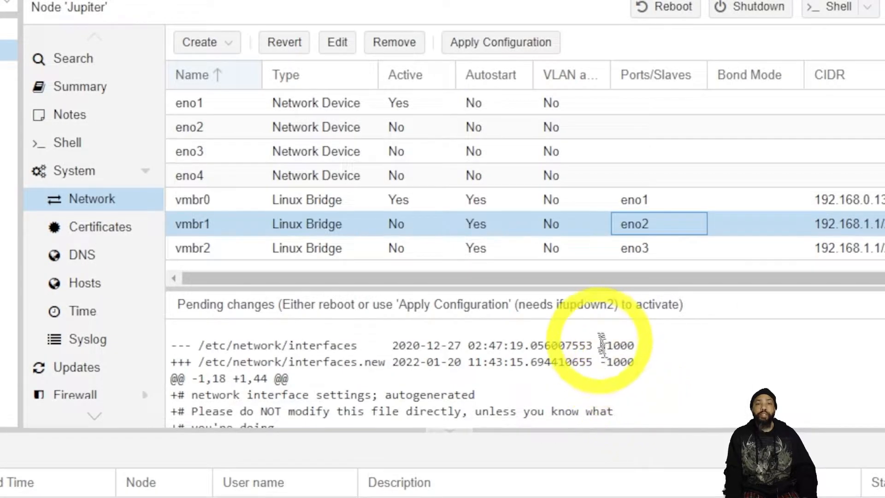
pyautogui.moveTo(595, 333)
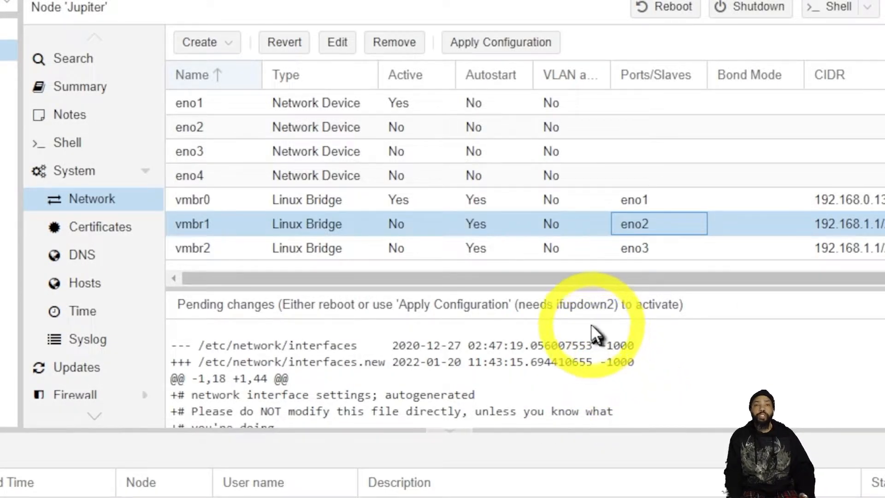
pyautogui.moveTo(575, 338)
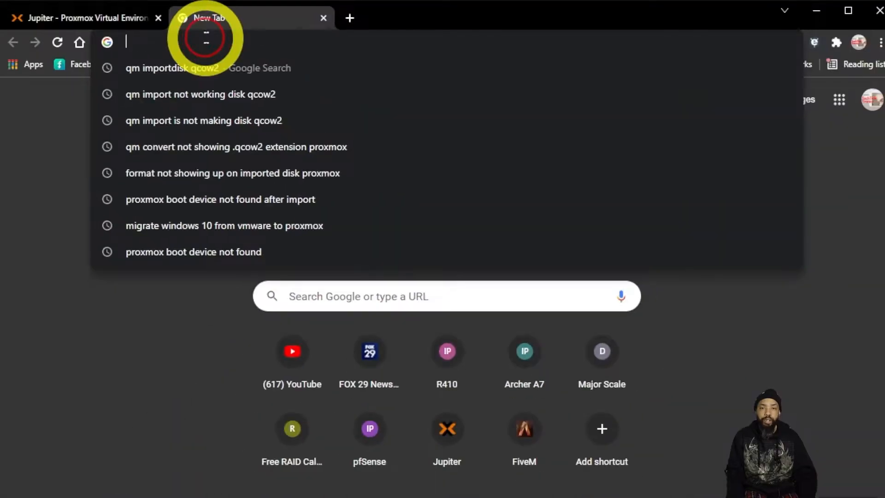
# - Enter an address in the new tab's address bar
pyautogui.write('paypal.com')
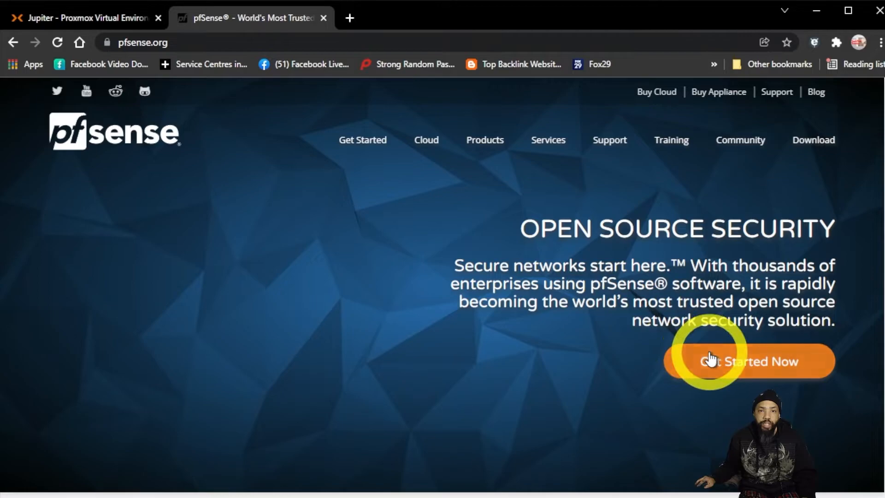
pyautogui.moveTo(665, 170)
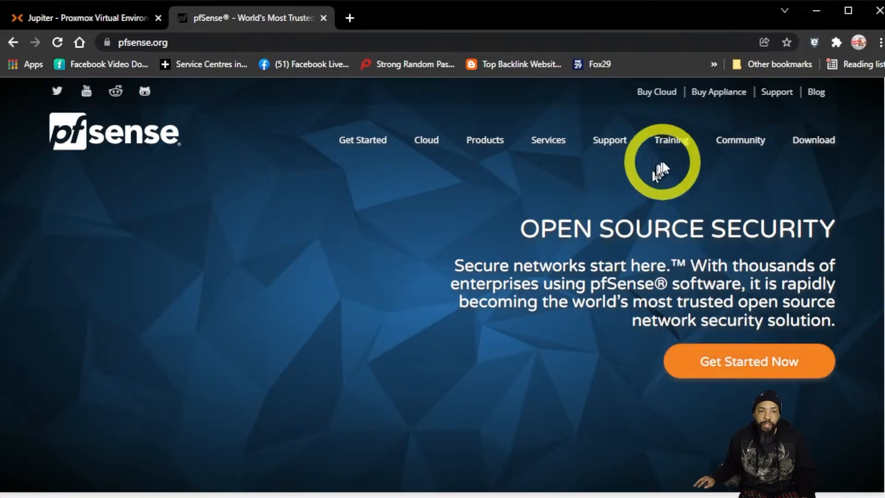
pyautogui.moveTo(790, 140)
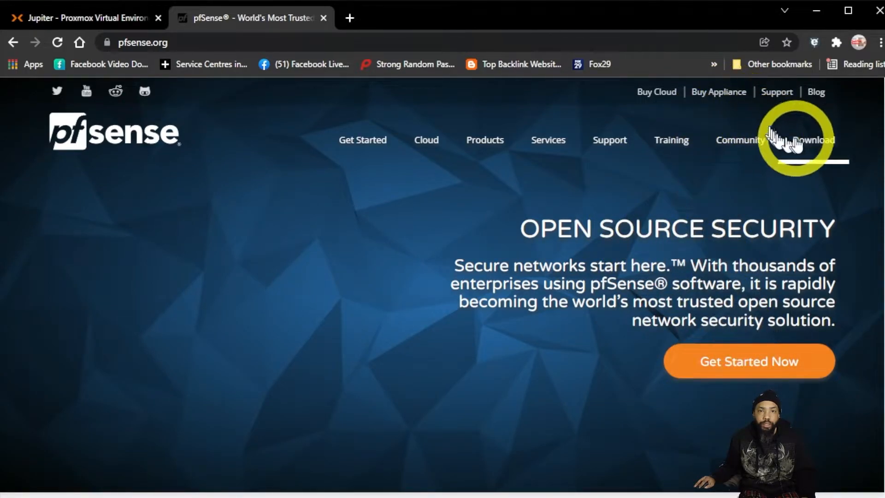
# - On the download page choose AMD64 (64-bit) with the DVD Image (ISO) Installer
pyautogui.click(813, 139)
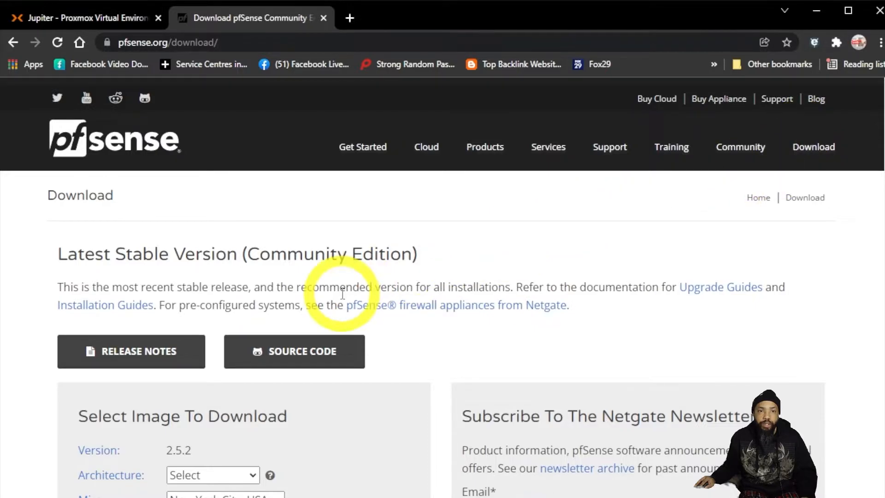
pyautogui.scroll(-3)
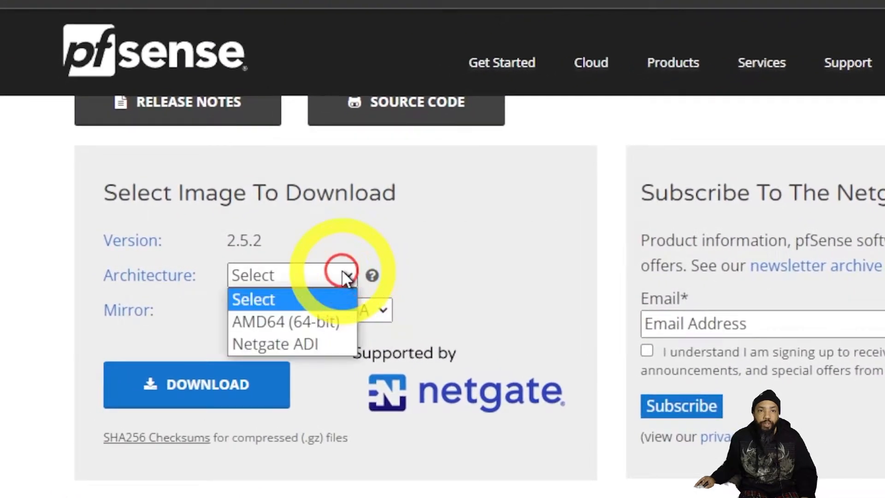
pyautogui.moveTo(338, 293)
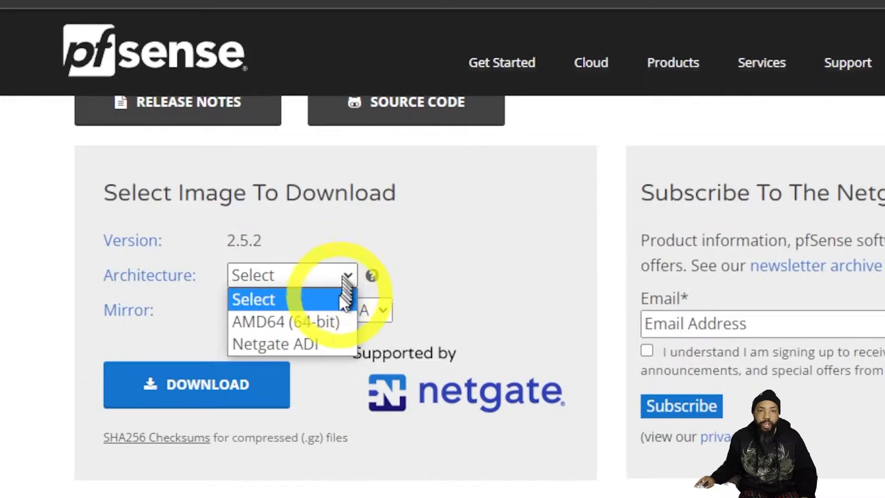
pyautogui.click(286, 322)
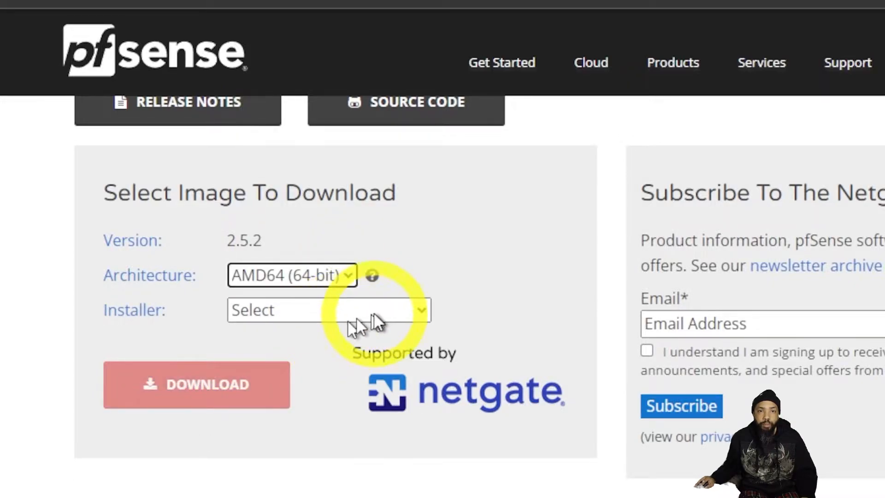
pyautogui.click(327, 310)
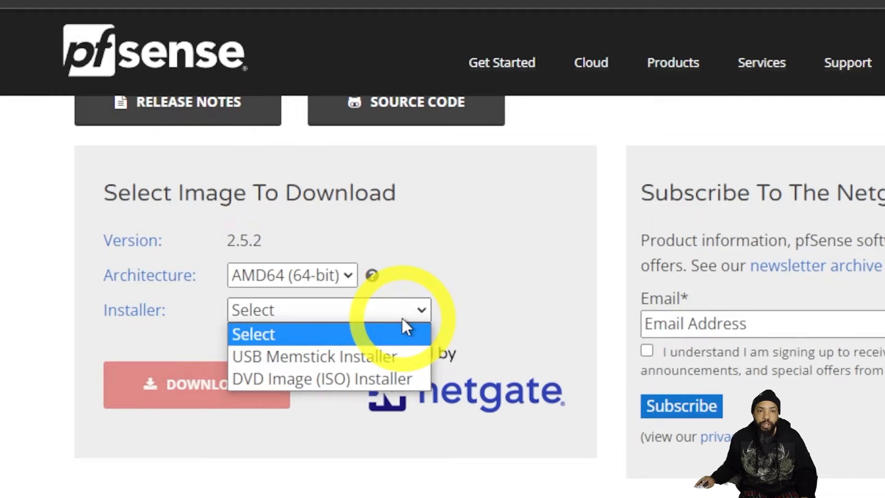
pyautogui.click(327, 377)
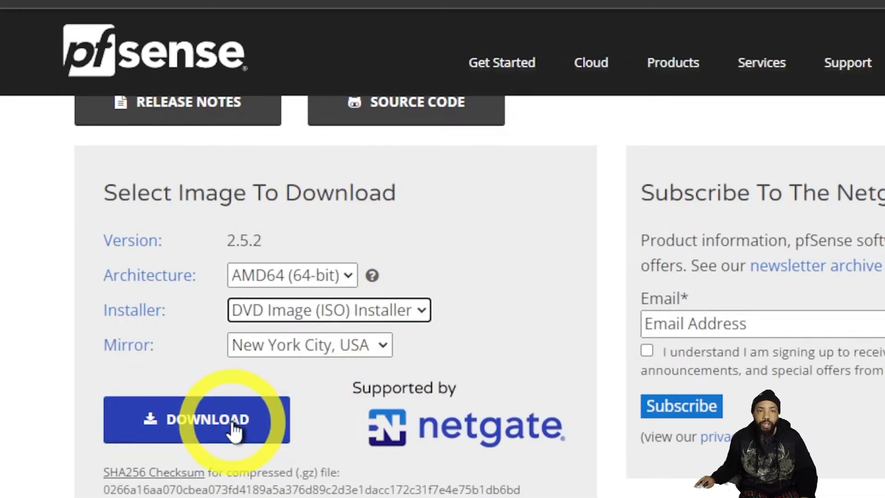
# - Download the pfSense 2.5.2 ISO from the New York City mirror
pyautogui.click(195, 418)
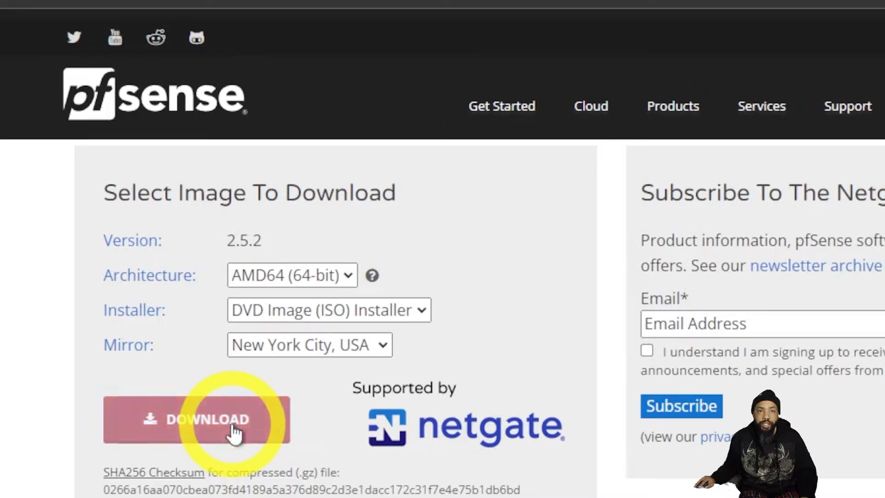
pyautogui.click(196, 419)
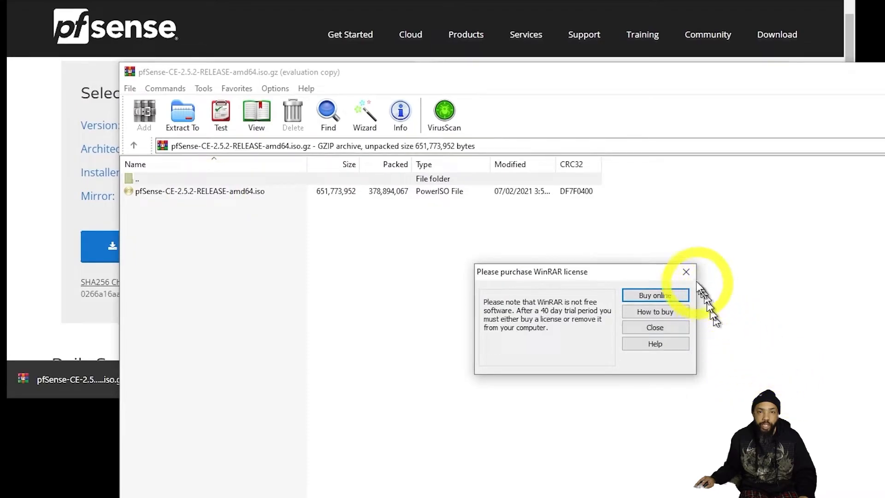
# - Dismiss the WinRAR nag and extract the pfSense ISO into the O:\ISO network folder
pyautogui.click(654, 326)
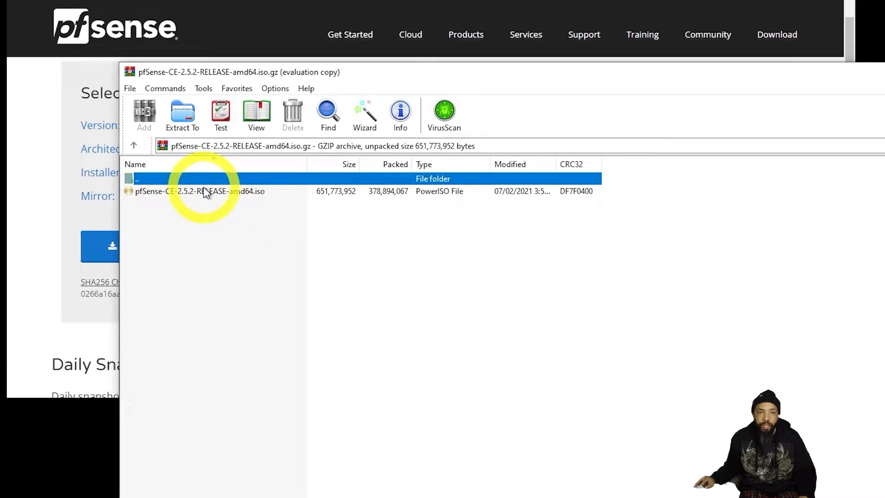
pyautogui.rightClick(202, 191)
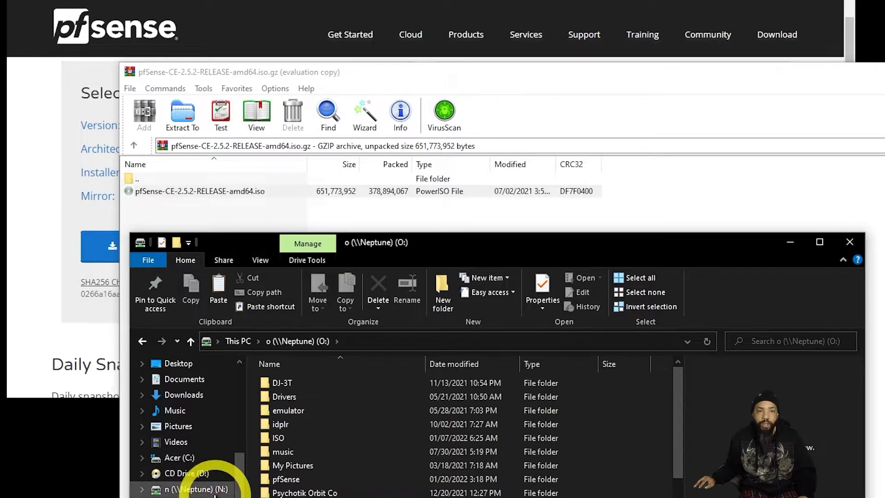
pyautogui.doubleClick(278, 436)
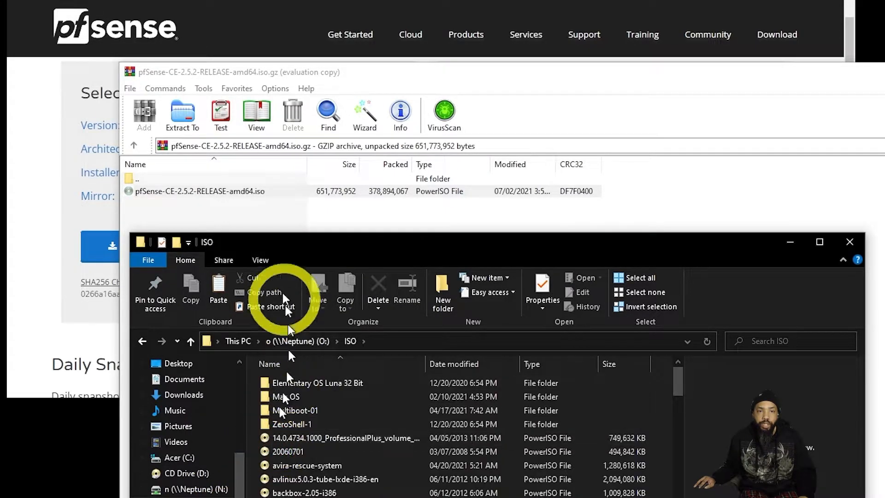
pyautogui.click(200, 191)
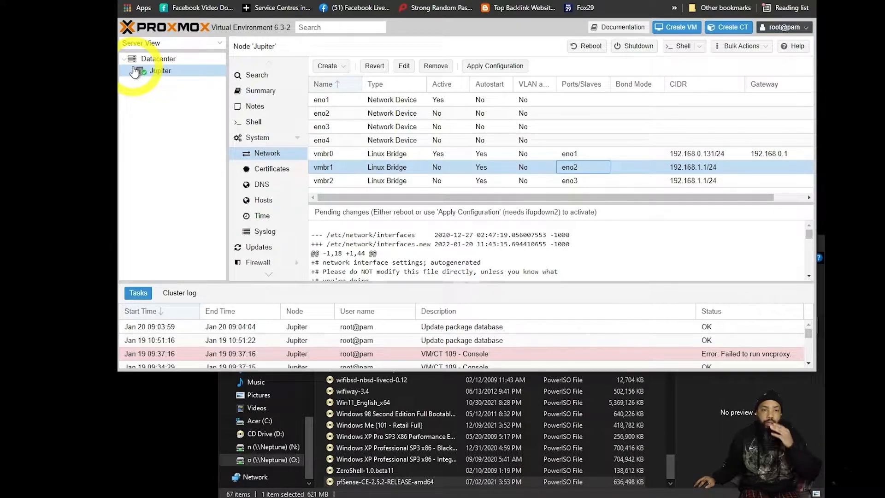
# - Under node Jupiter, show the ISO Images list of the local storage
pyautogui.click(131, 71)
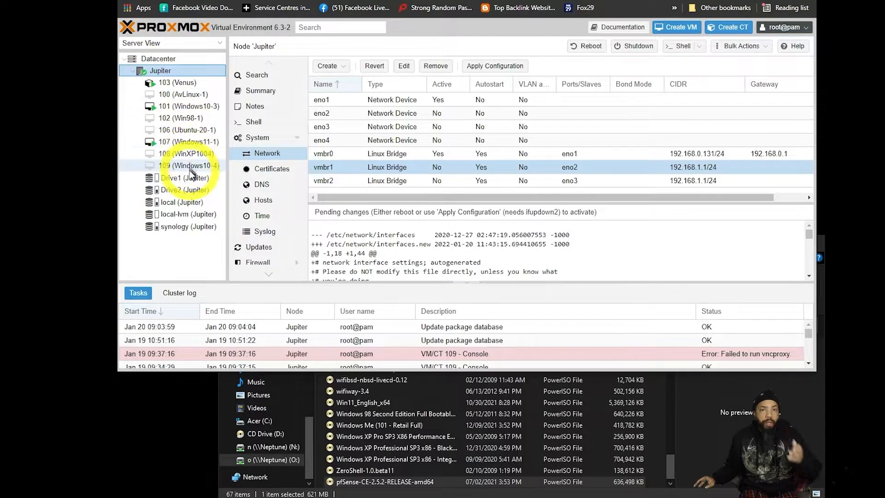
pyautogui.moveTo(189, 177)
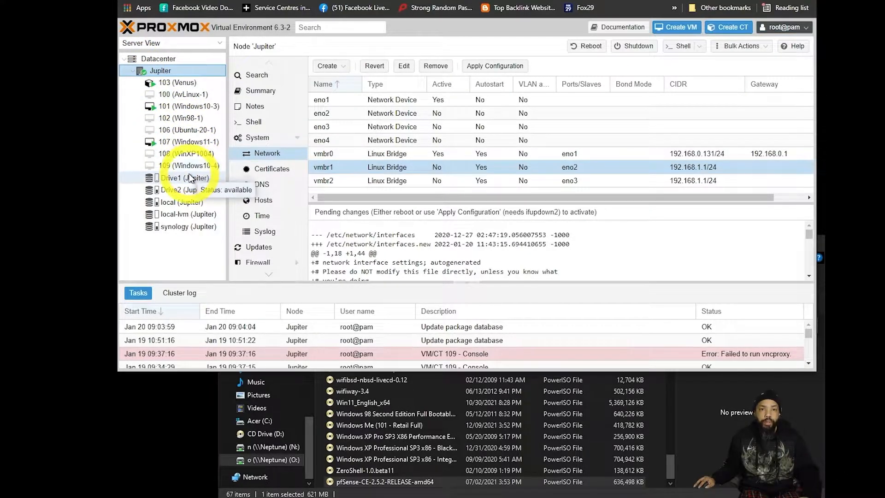
pyautogui.moveTo(189, 206)
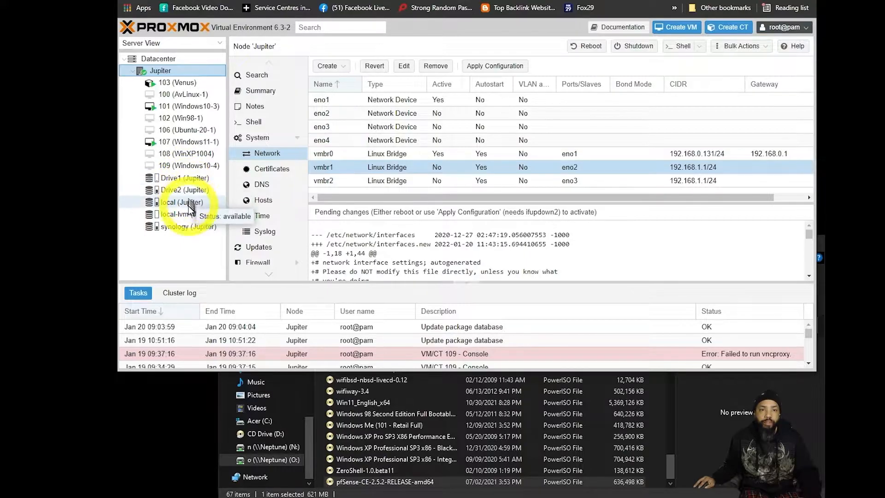
pyautogui.click(188, 214)
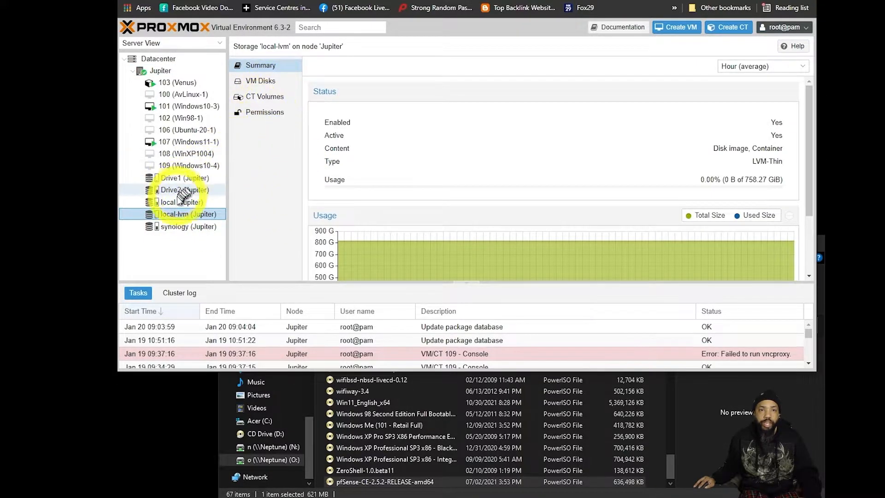
pyautogui.click(175, 202)
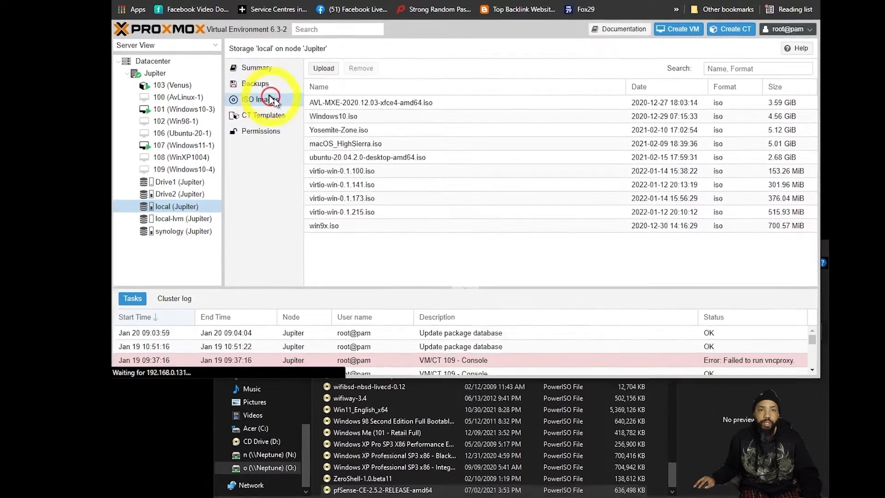
pyautogui.click(322, 68)
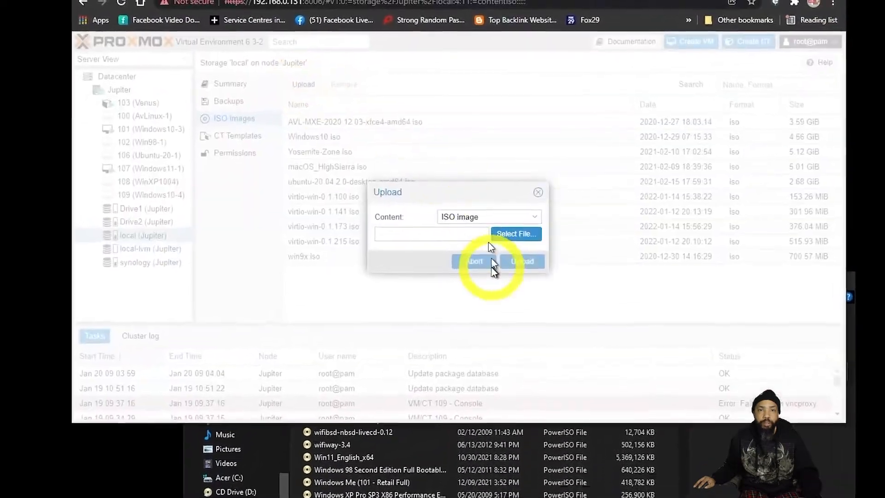
# - Upload pfSense-CE-2.5.2-RELEASE-amd64.iso from the ISO folder to local storage
pyautogui.click(514, 233)
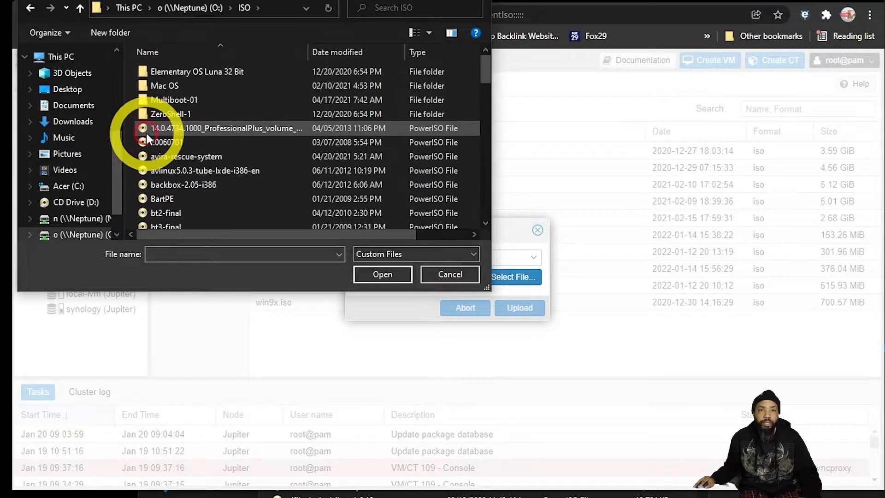
pyautogui.scroll(-3)
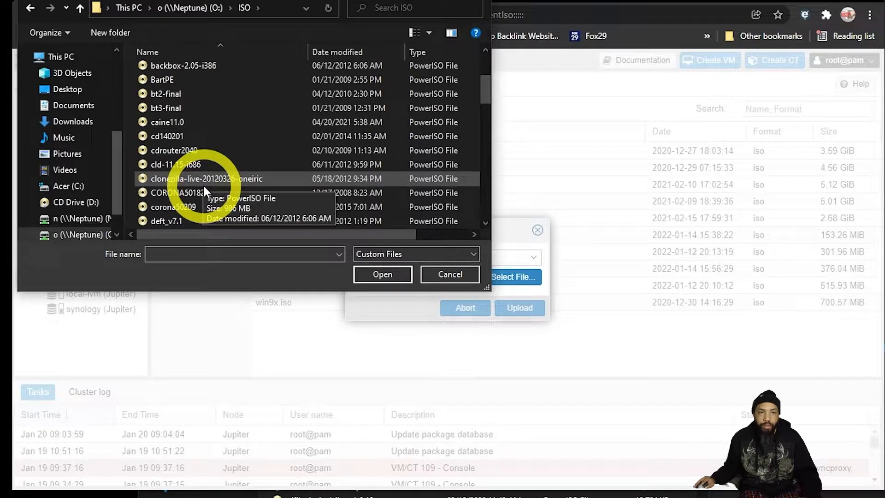
pyautogui.scroll(-3)
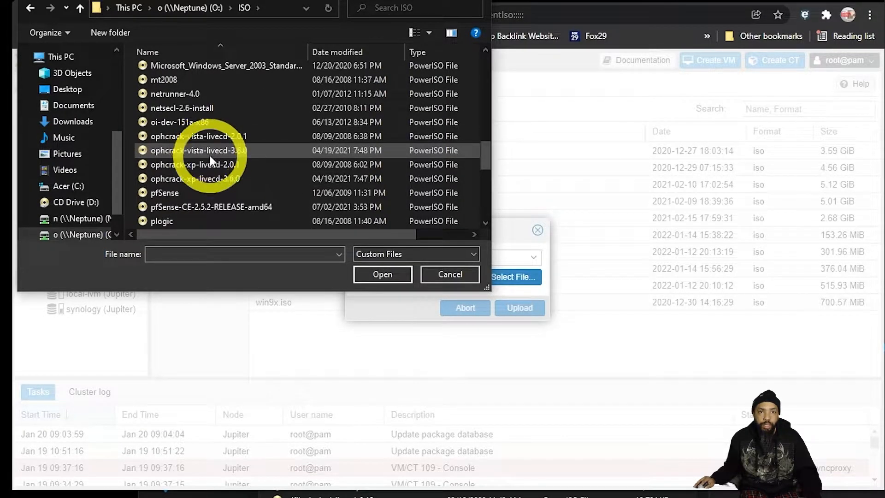
pyautogui.click(212, 206)
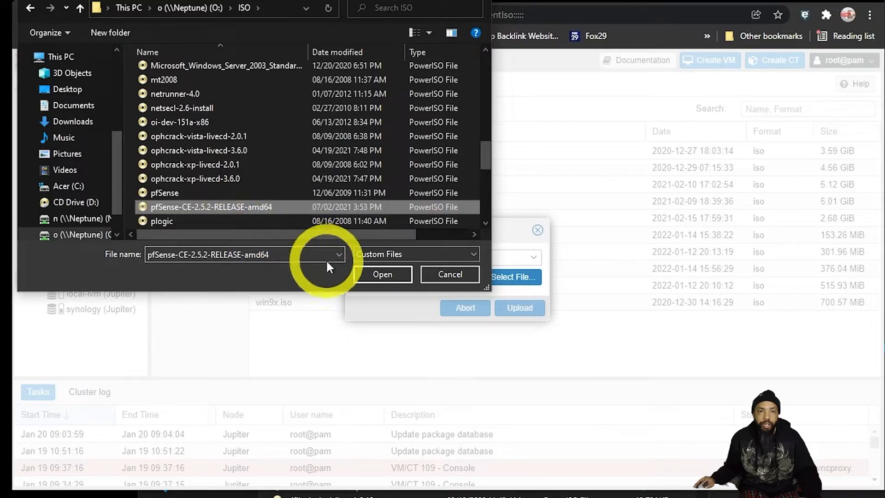
pyautogui.click(381, 275)
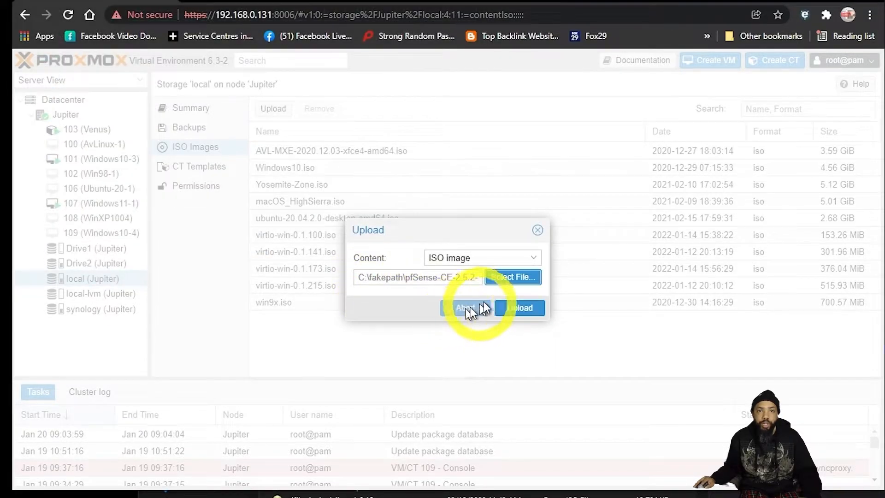
pyautogui.click(518, 307)
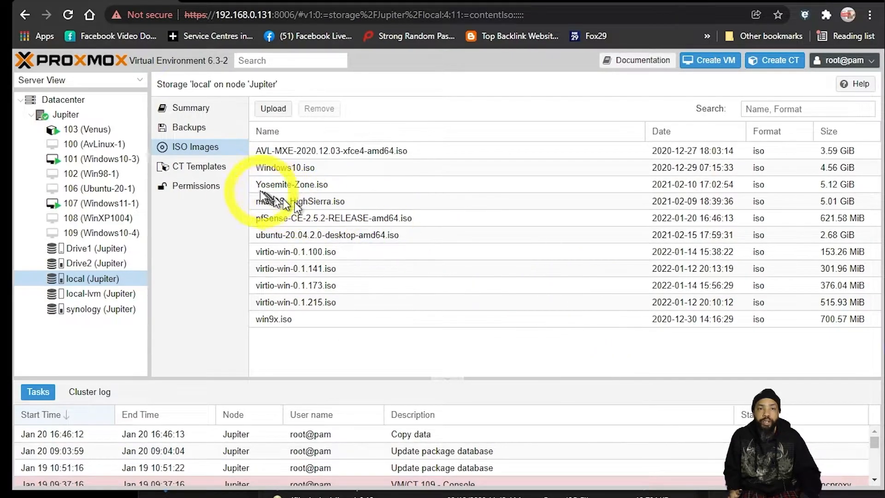
# - Launch the Create Virtual Machine wizard, prefilled with VM ID 104
pyautogui.click(709, 61)
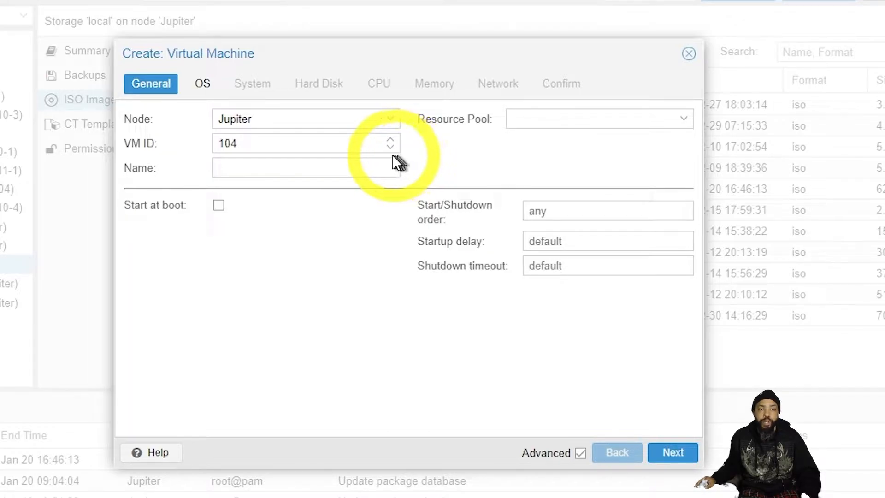
# - Name the new VM pfSense on the General step
pyautogui.click(306, 168)
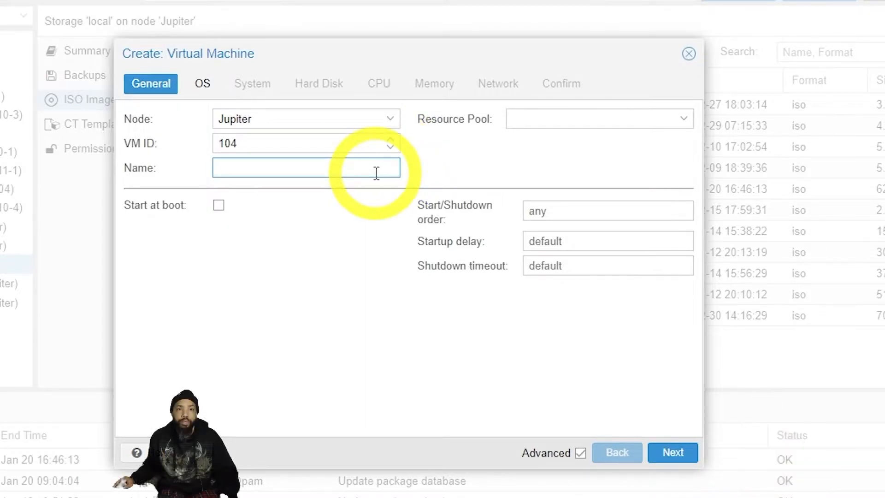
pyautogui.write('pfS')
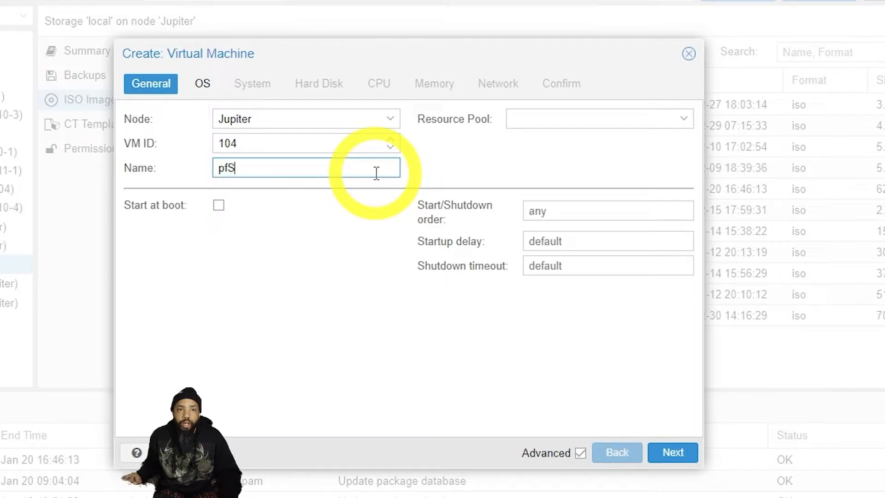
pyautogui.write('ense')
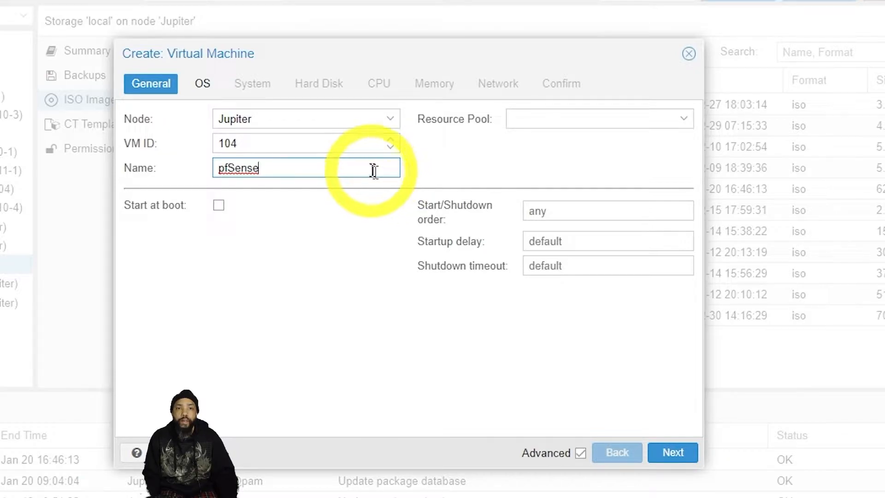
pyautogui.moveTo(364, 207)
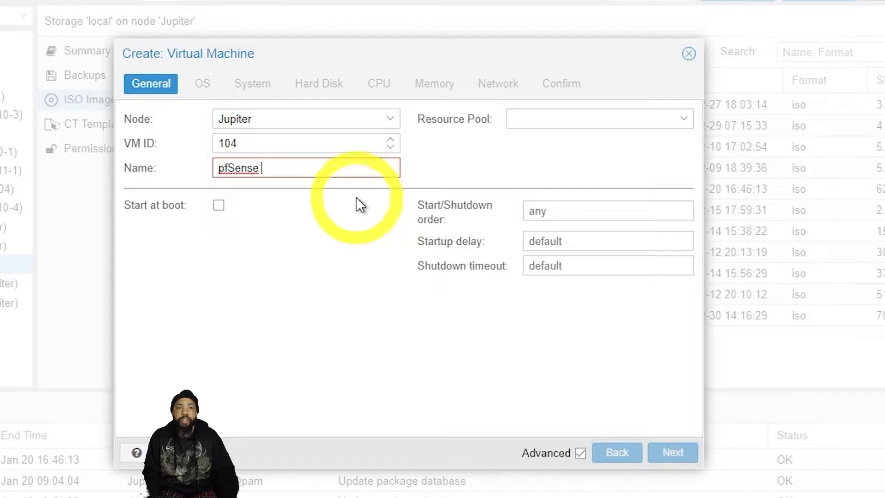
pyautogui.moveTo(603, 192)
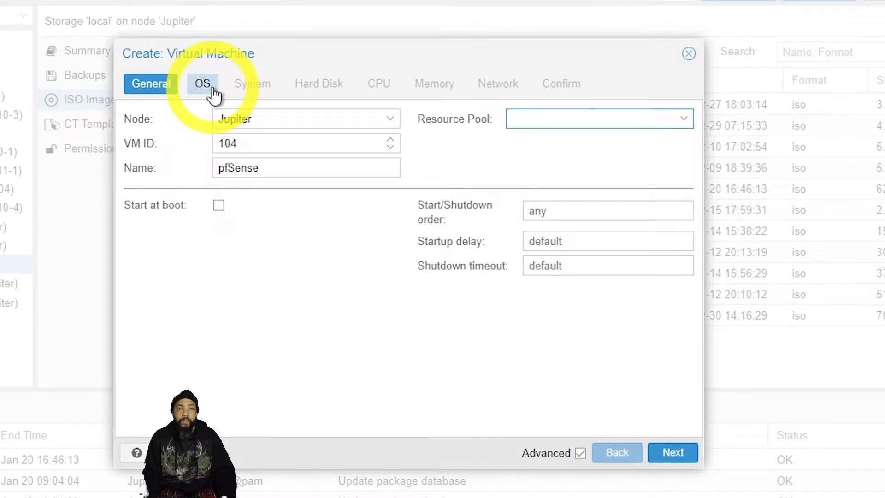
pyautogui.moveTo(690, 213)
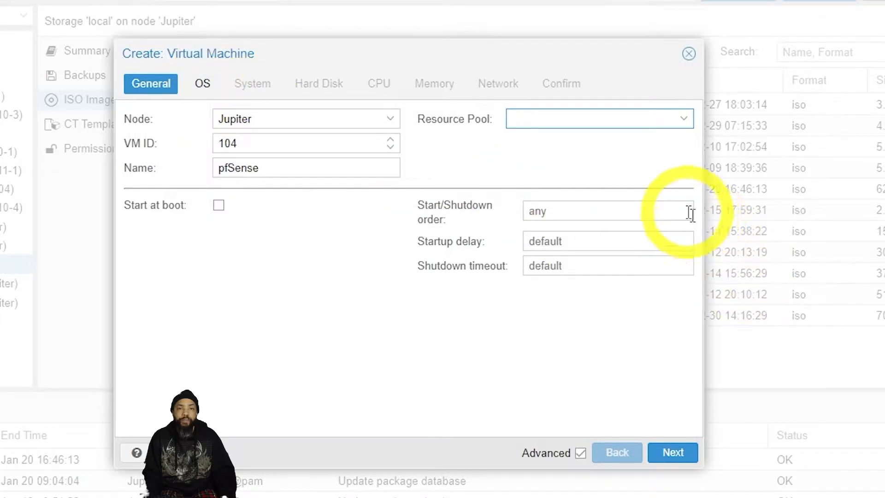
# - Choose pfSense-CE-2.5.2-RELEASE-amd64.iso as the VM's install media and continue to System
pyautogui.click(202, 84)
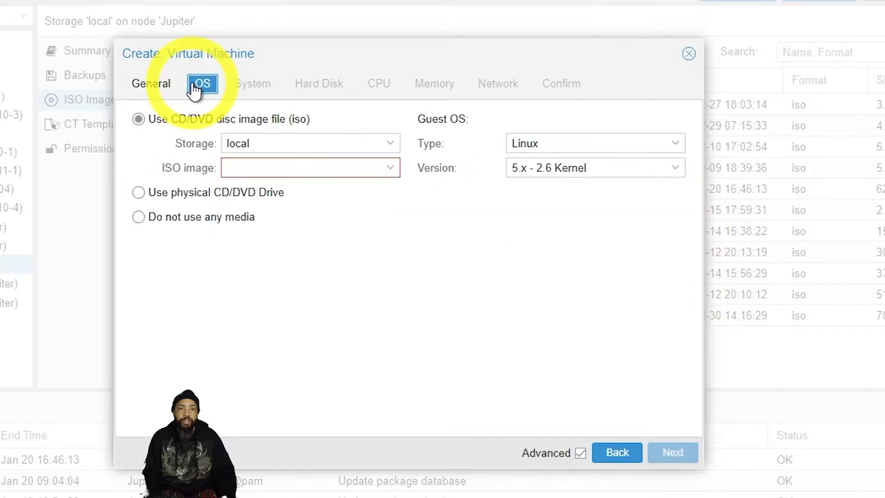
pyautogui.moveTo(452, 200)
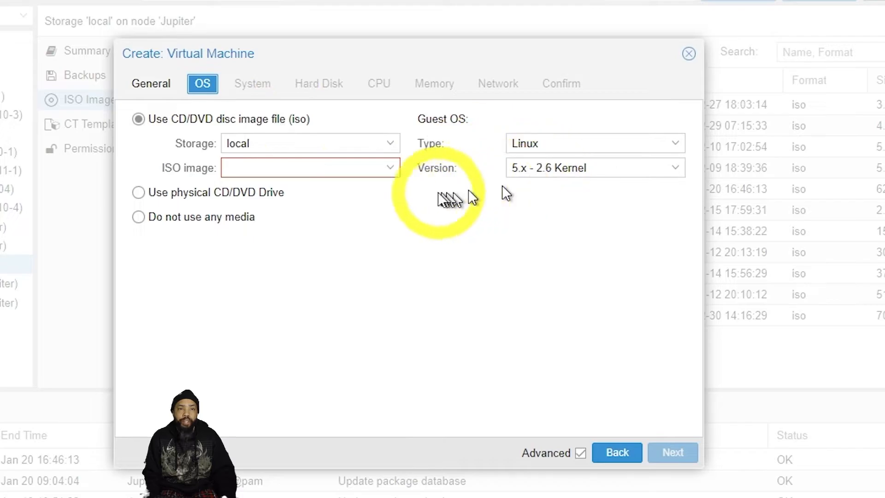
pyautogui.moveTo(141, 206)
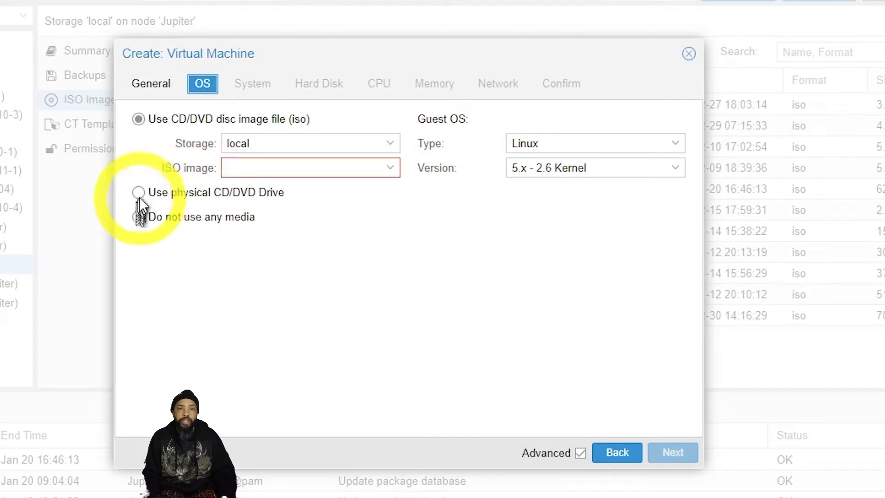
pyautogui.click(388, 167)
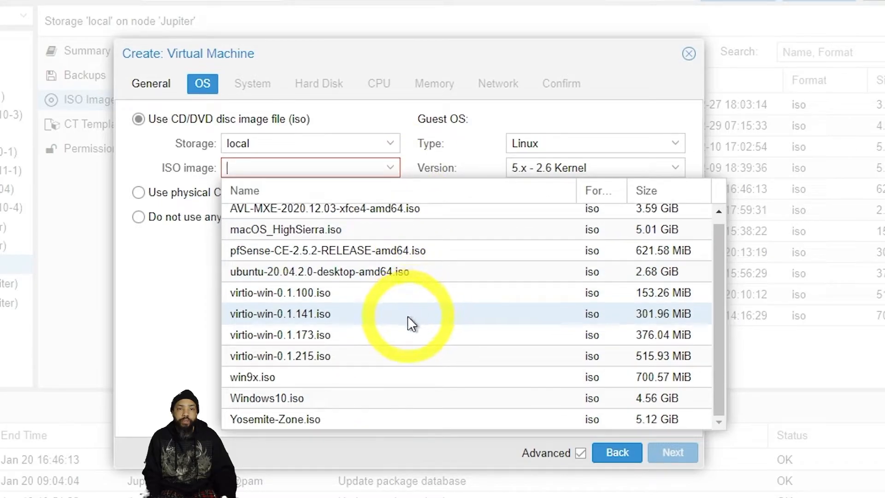
pyautogui.click(350, 250)
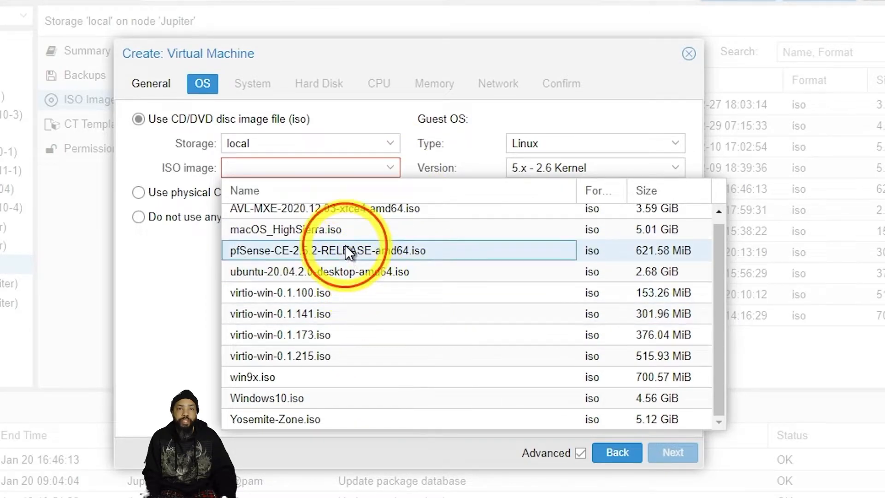
pyautogui.click(327, 251)
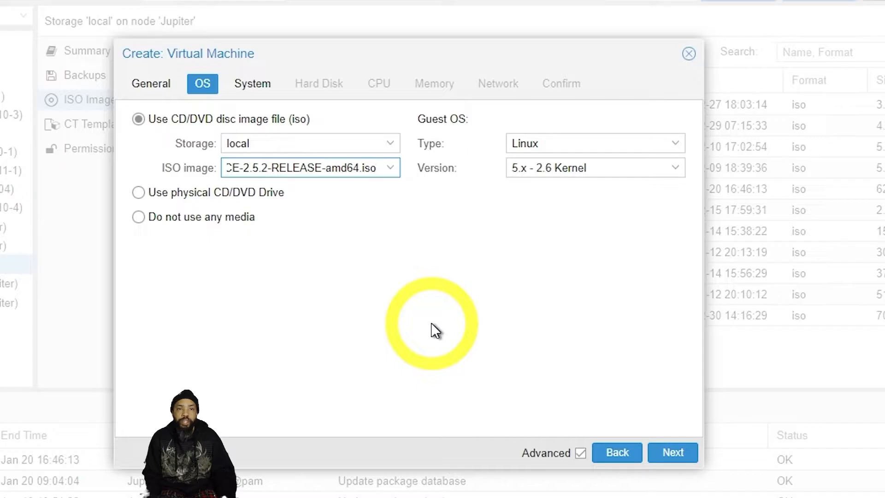
pyautogui.moveTo(321, 101)
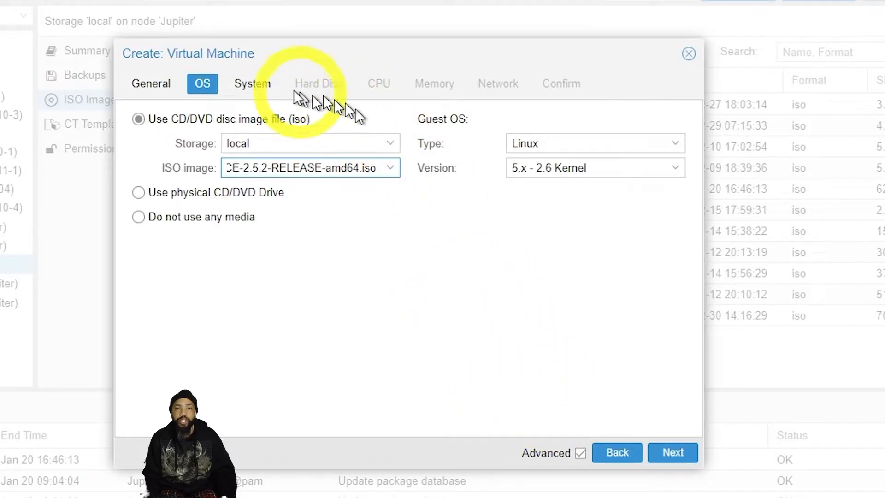
pyautogui.click(252, 84)
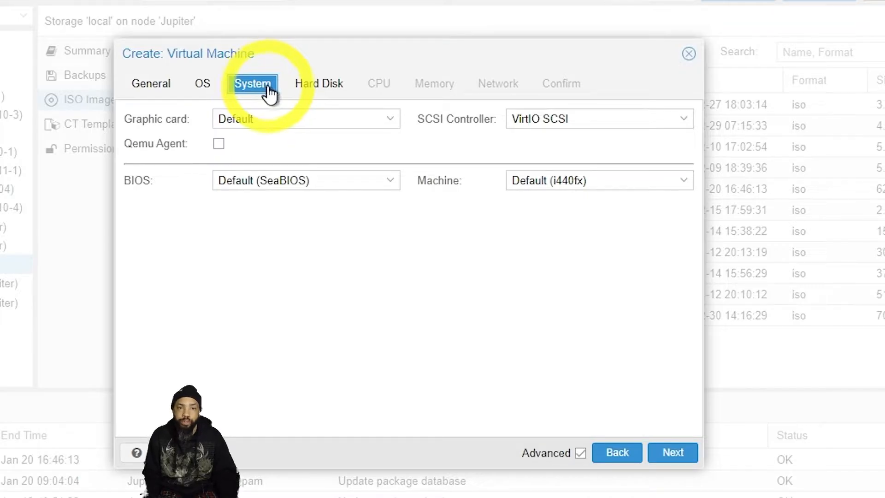
# - Set the VM disk to 64 GiB on Drive2 storage and continue to the CPU step
pyautogui.click(318, 84)
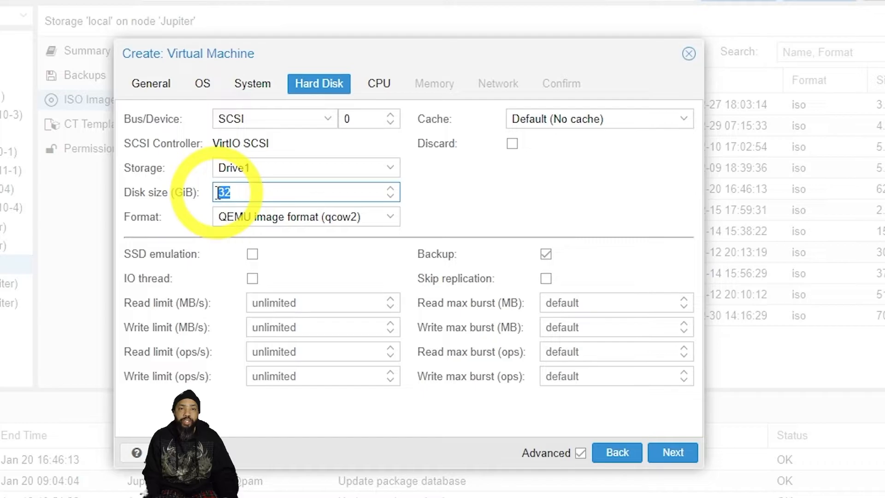
pyautogui.write('64')
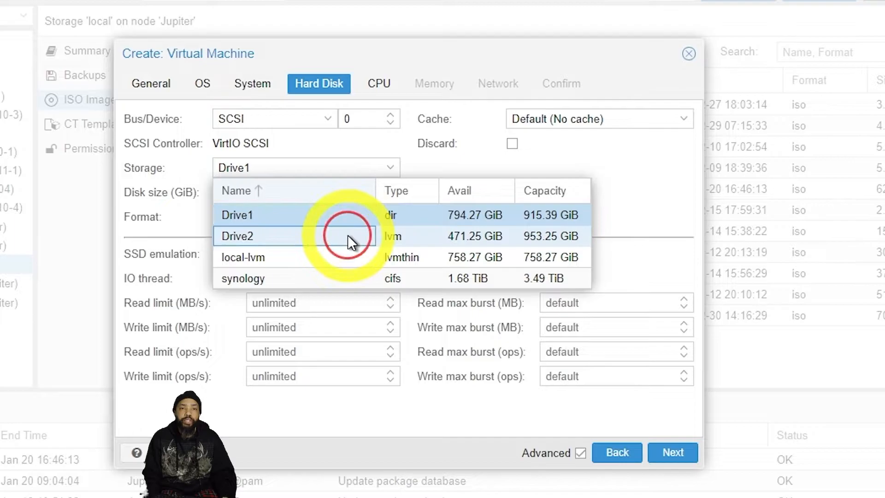
pyautogui.click(238, 236)
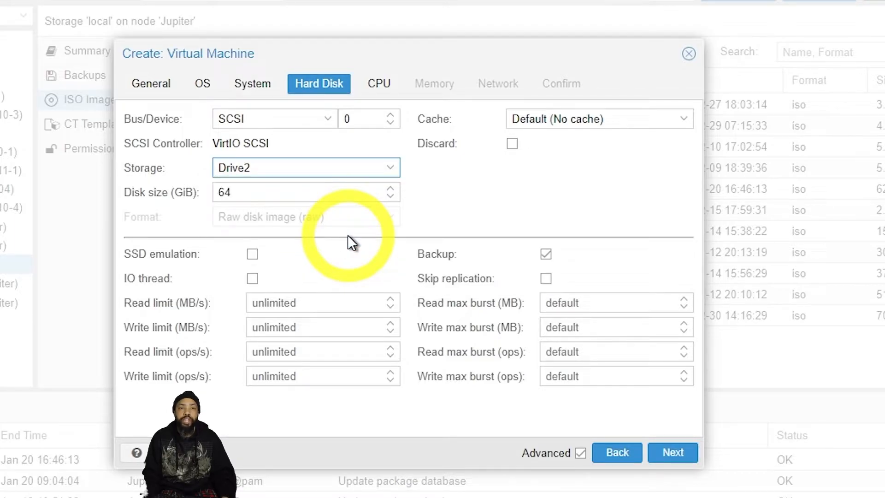
pyautogui.moveTo(375, 234)
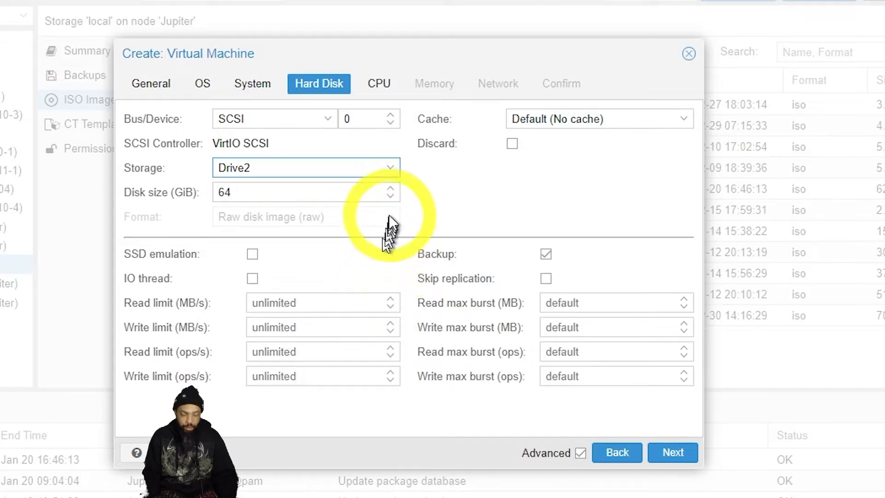
pyautogui.click(378, 84)
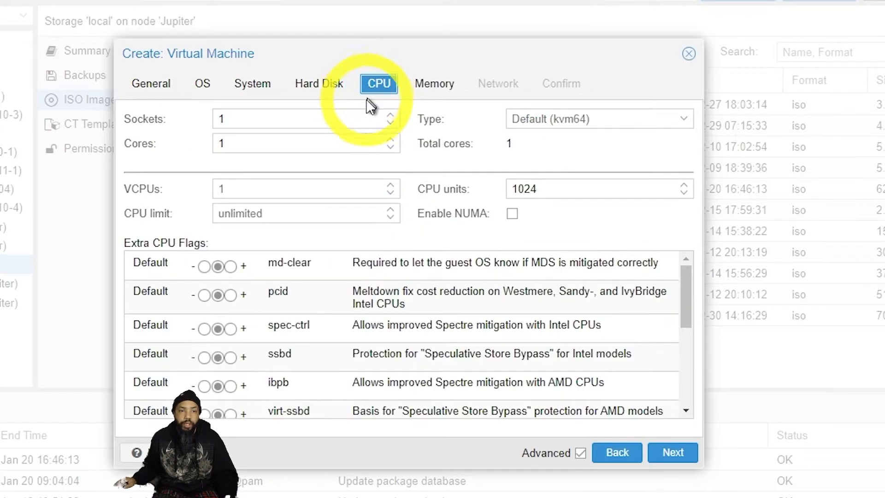
# - Give the VM 2 sockets and 4 cores, then continue to the Memory step
pyautogui.click(389, 115)
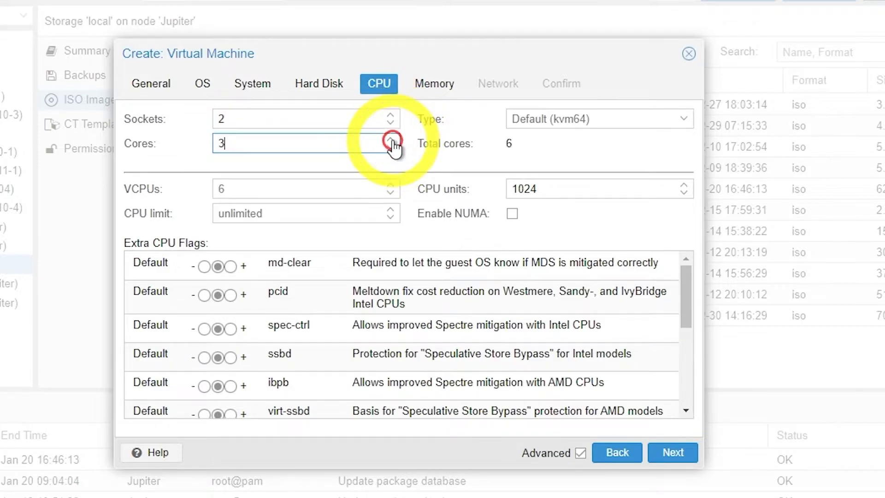
pyautogui.click(389, 138)
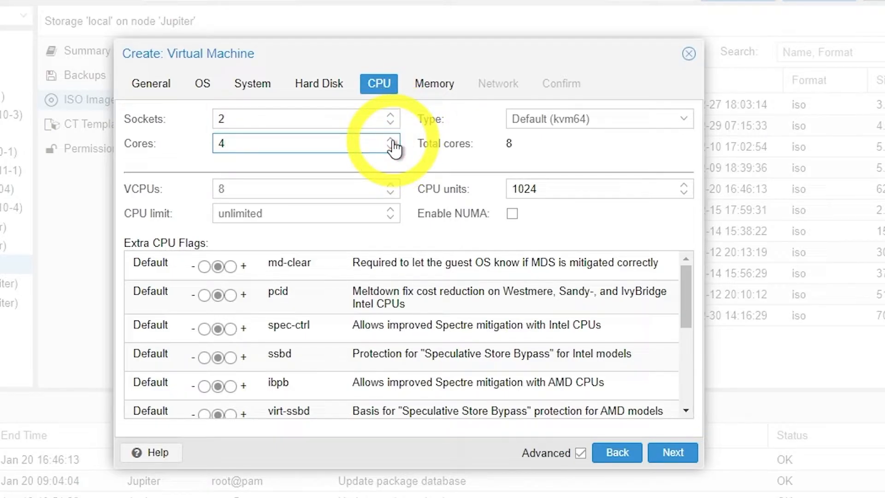
pyautogui.click(433, 84)
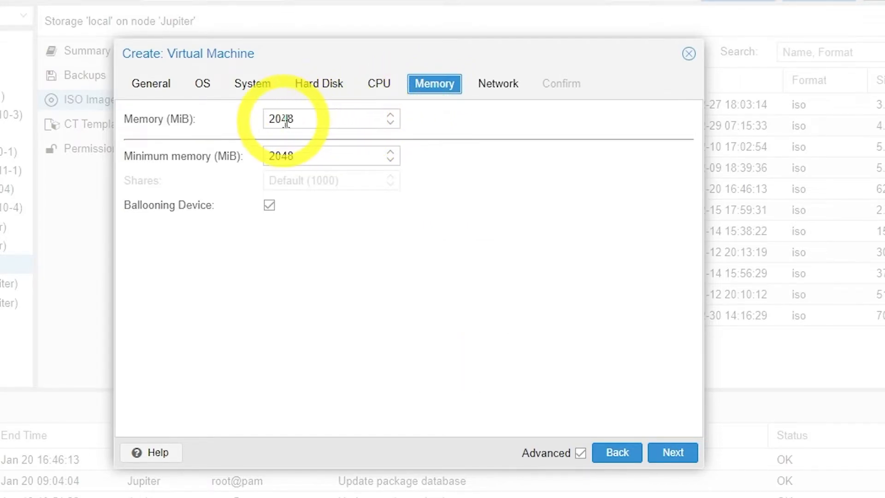
# - Set the VM memory to 4096 MiB
pyautogui.click(277, 119)
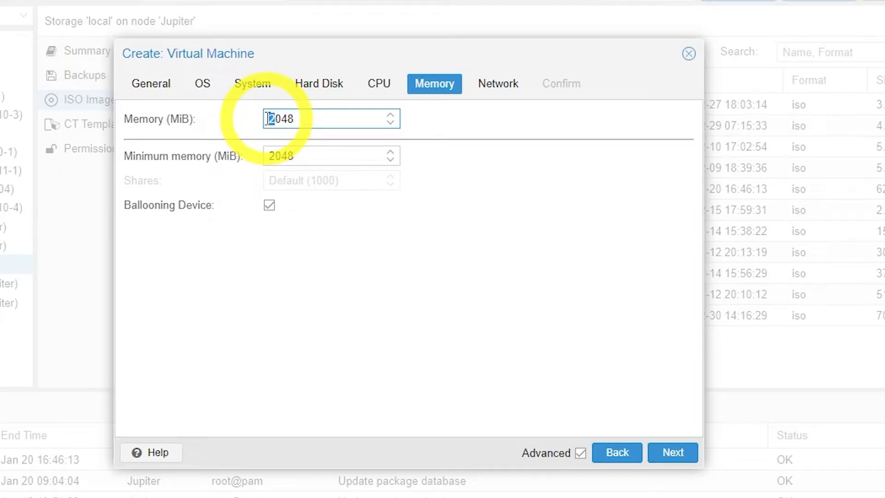
pyautogui.write('4048')
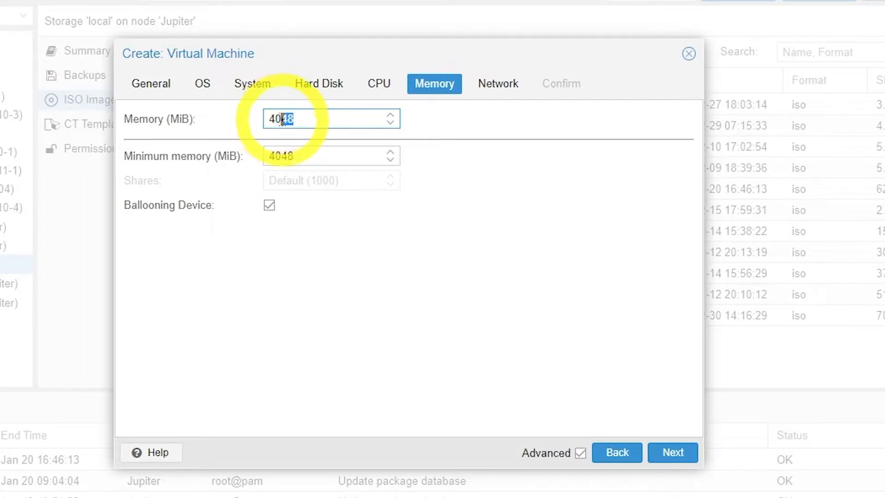
pyautogui.write('4096')
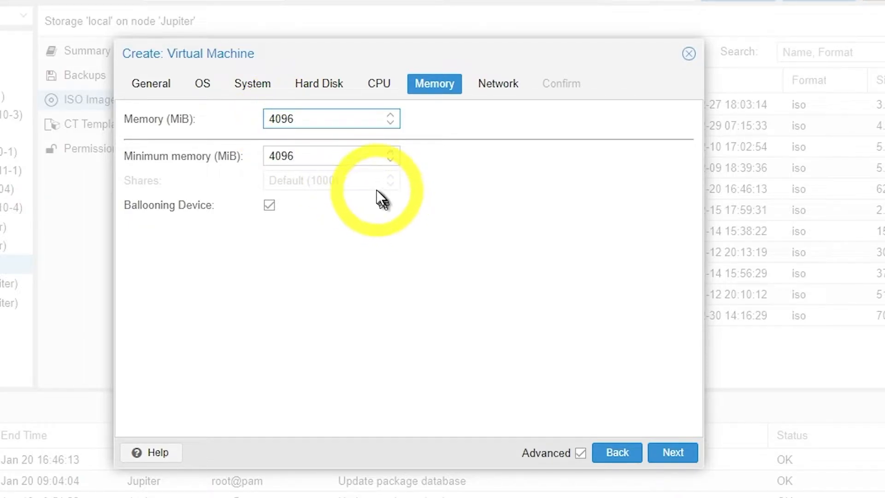
# - Attach the VirtIO network device to bridge vmbr1 with the firewall unchecked
pyautogui.click(496, 84)
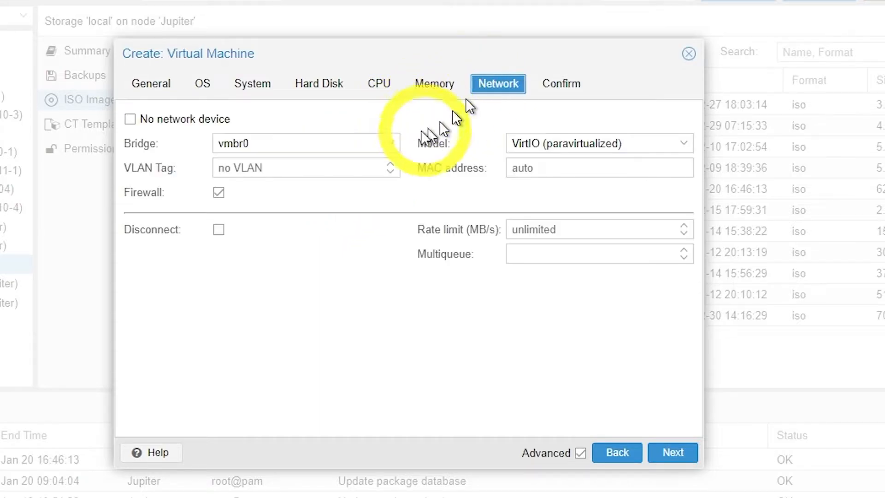
pyautogui.moveTo(398, 150)
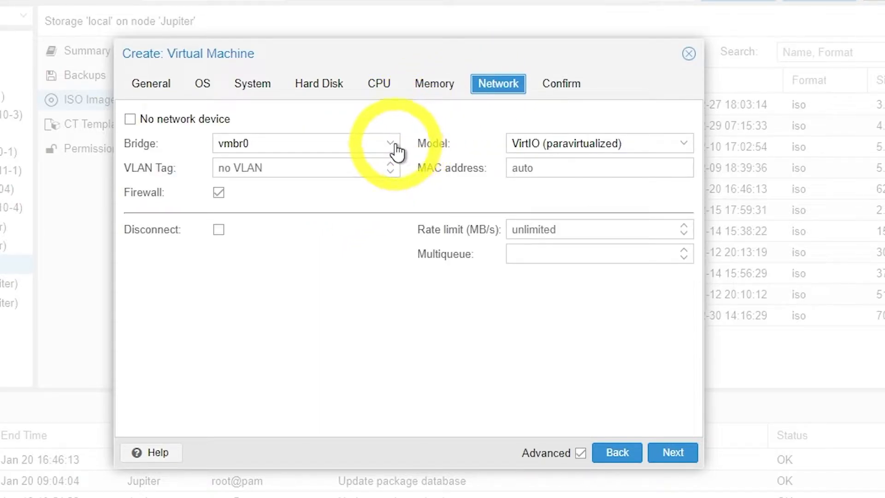
pyautogui.click(389, 143)
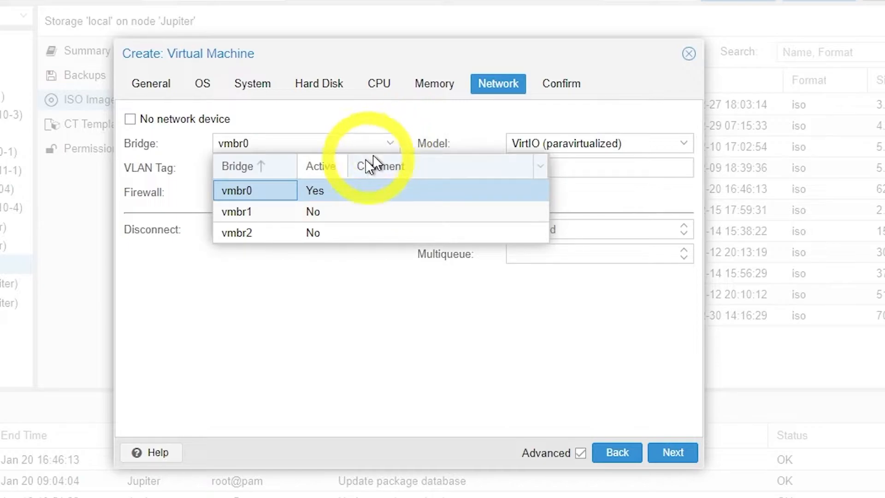
pyautogui.click(236, 212)
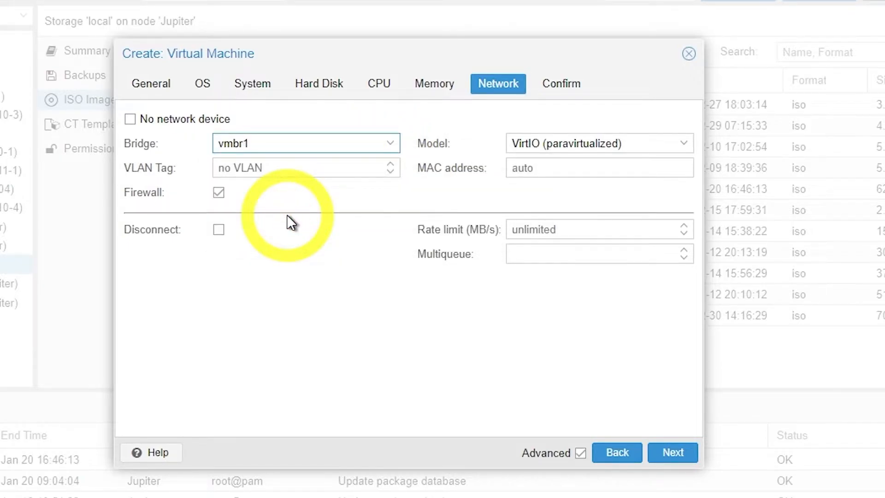
pyautogui.moveTo(367, 234)
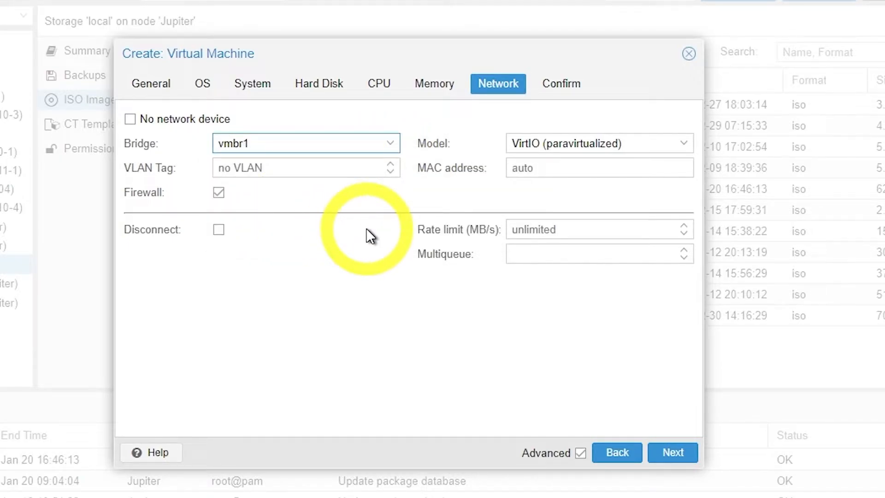
pyautogui.moveTo(316, 240)
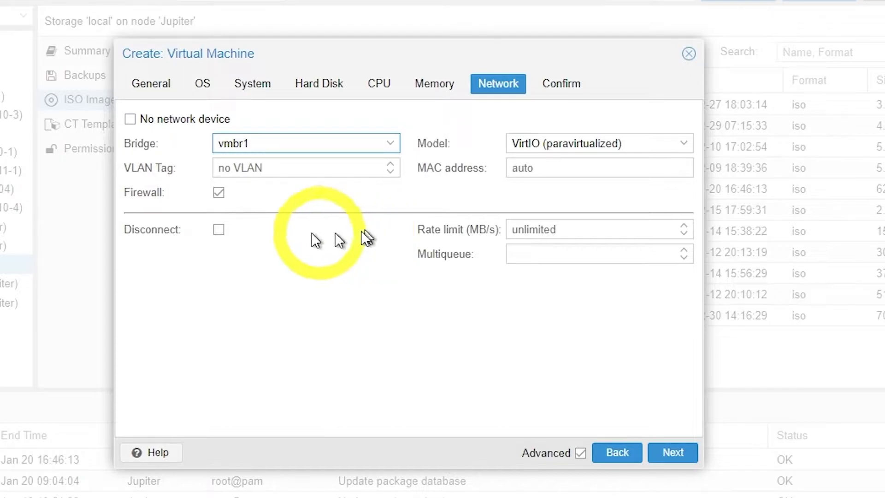
pyautogui.click(218, 193)
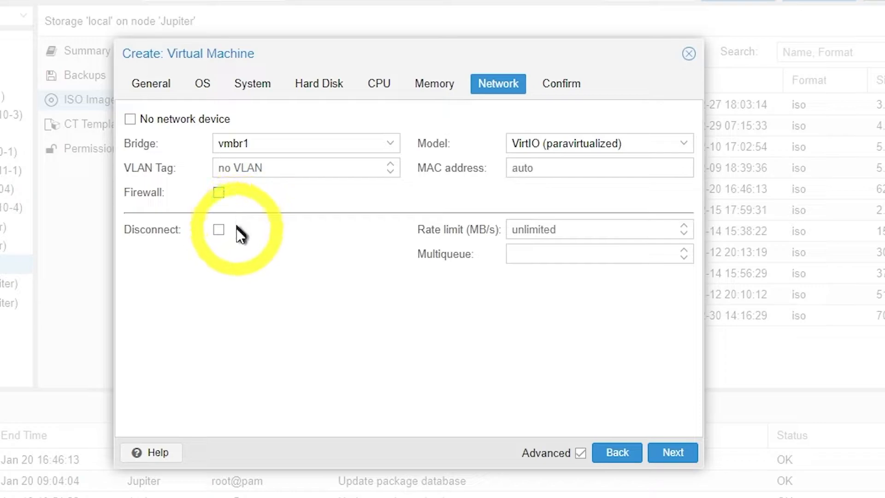
pyautogui.moveTo(172, 150)
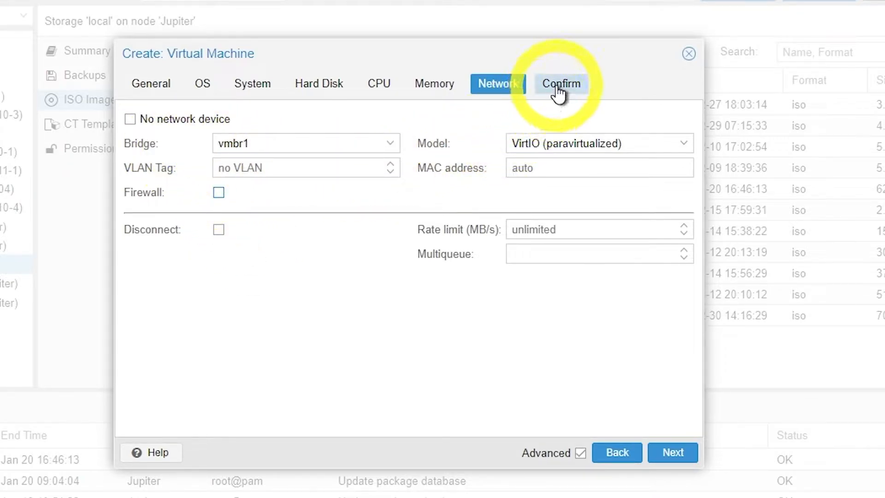
# - Review the Confirm summary and finish creating VM 104 pfSense
pyautogui.click(561, 84)
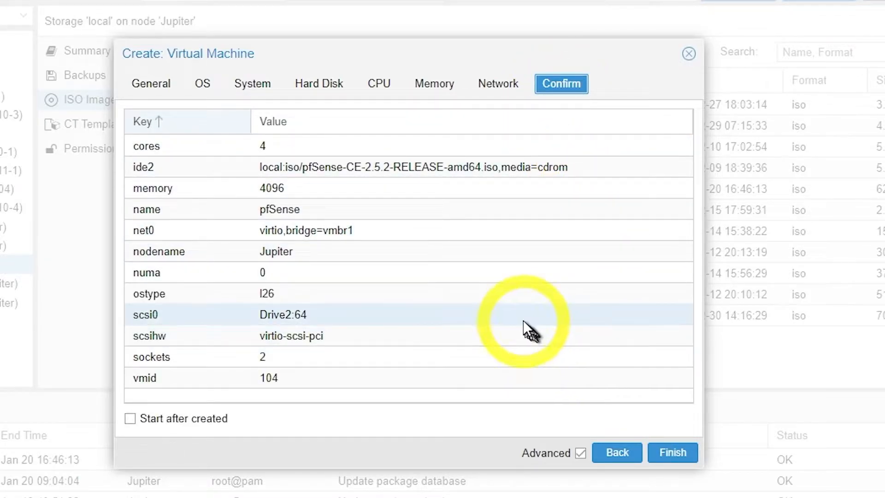
pyautogui.moveTo(519, 327)
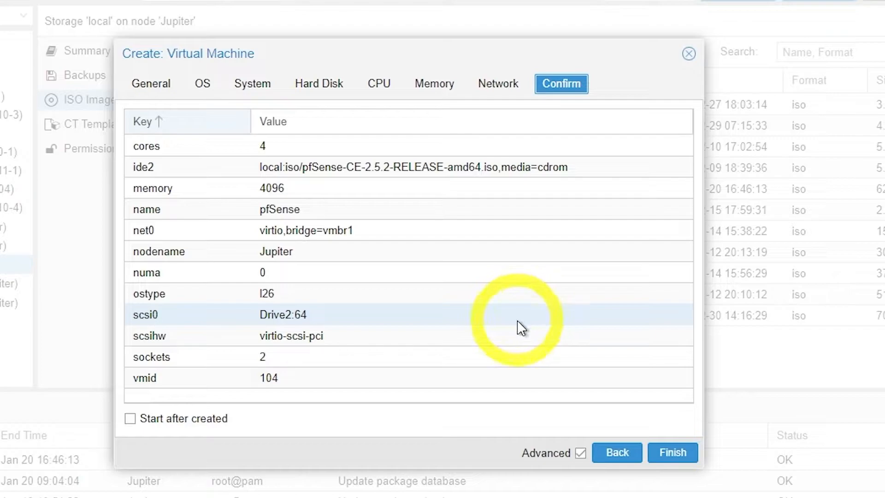
pyautogui.moveTo(479, 333)
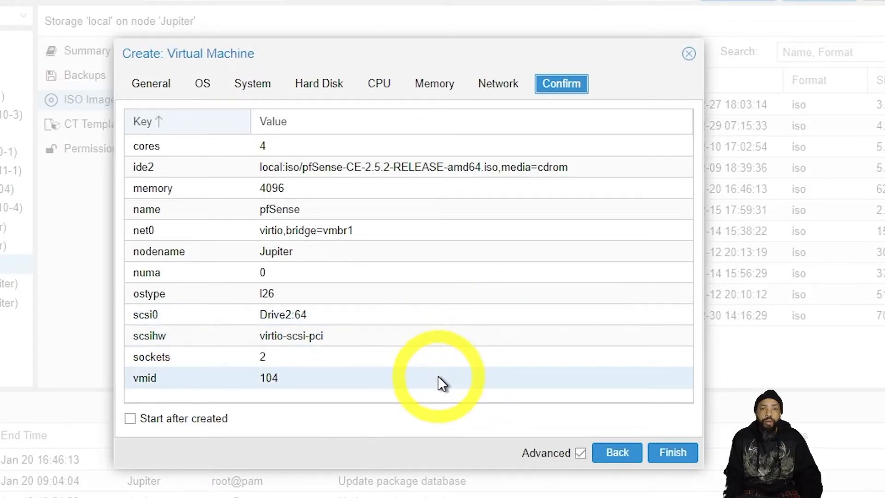
pyautogui.moveTo(587, 452)
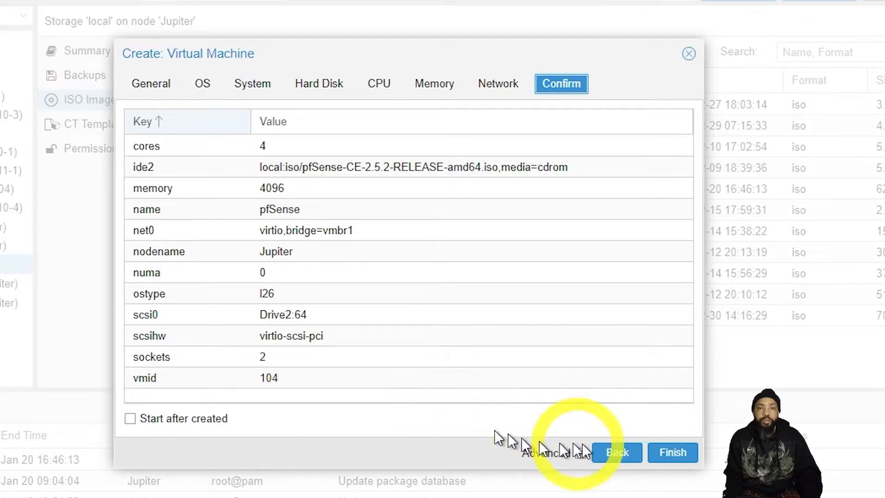
pyautogui.click(671, 451)
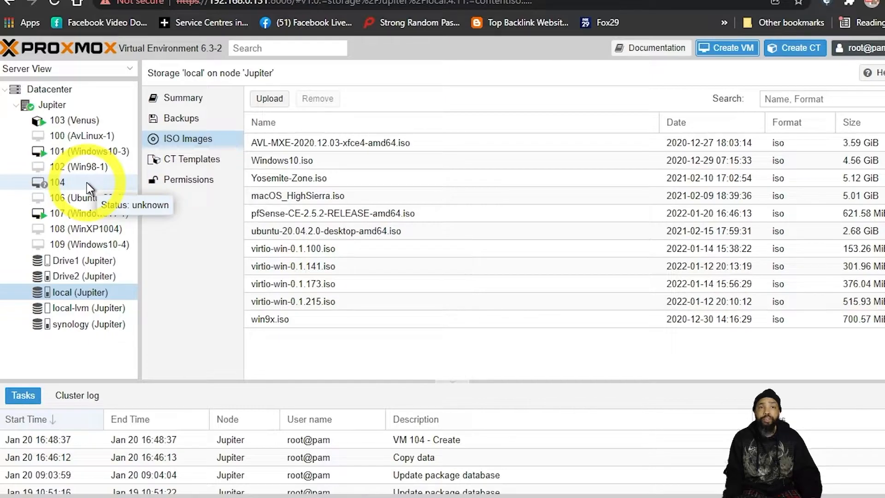
# - Add a second network device to VM 104 on bridge vmbr2 with firewall disabled
pyautogui.click(56, 183)
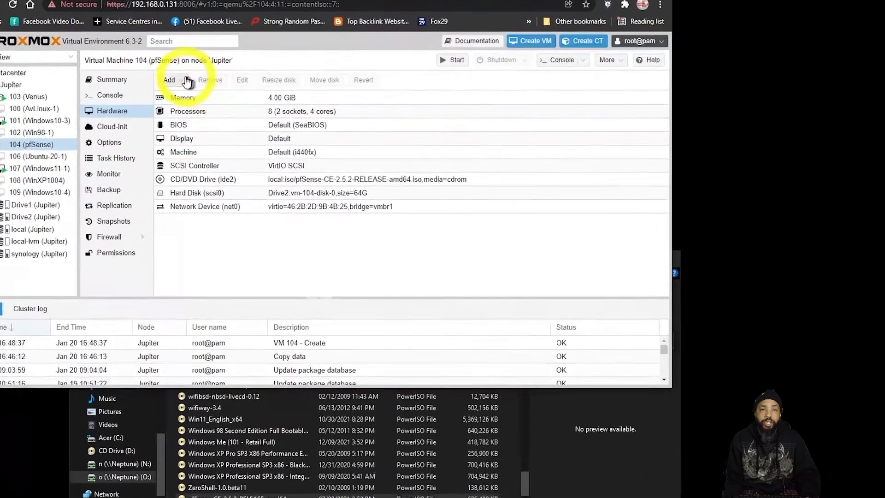
pyautogui.click(168, 79)
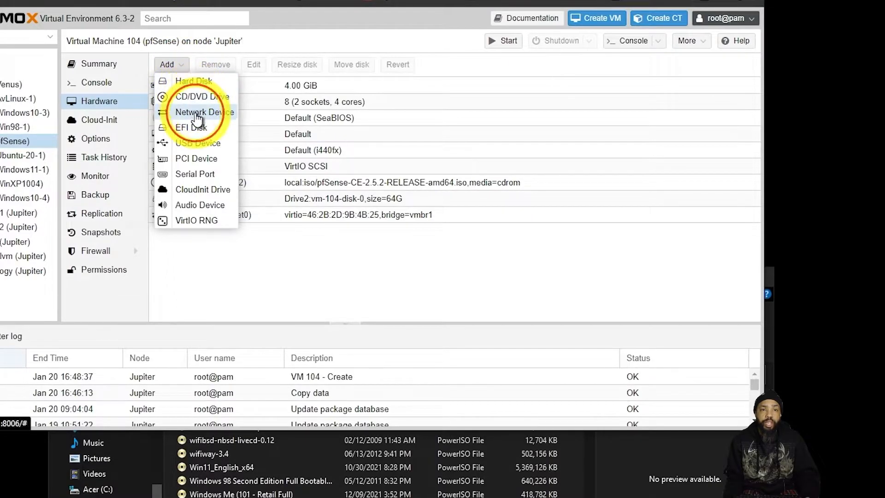
pyautogui.click(197, 111)
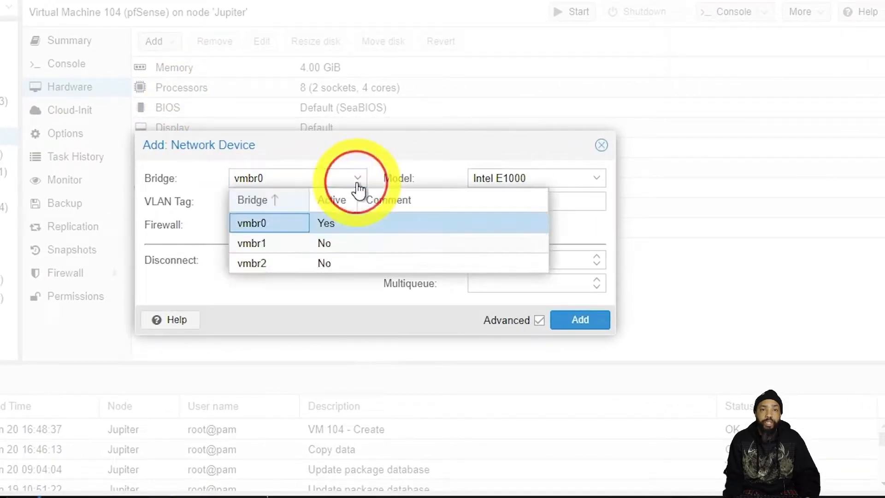
pyautogui.click(250, 263)
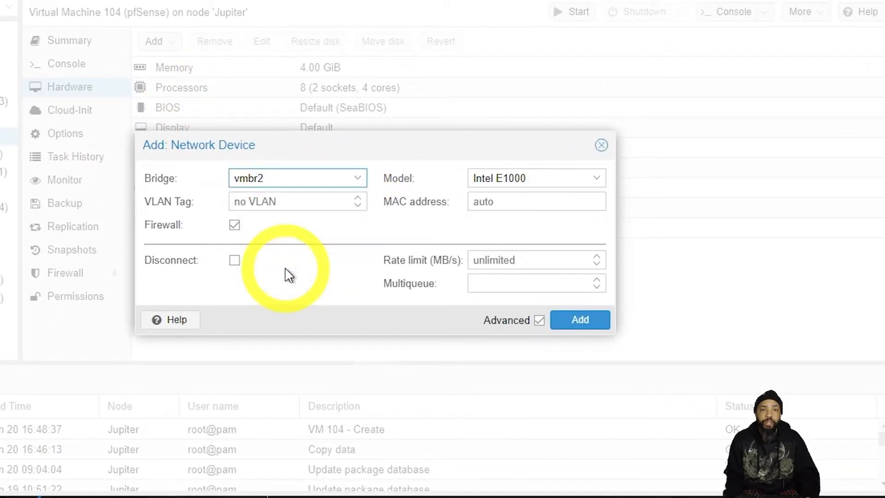
pyautogui.moveTo(257, 239)
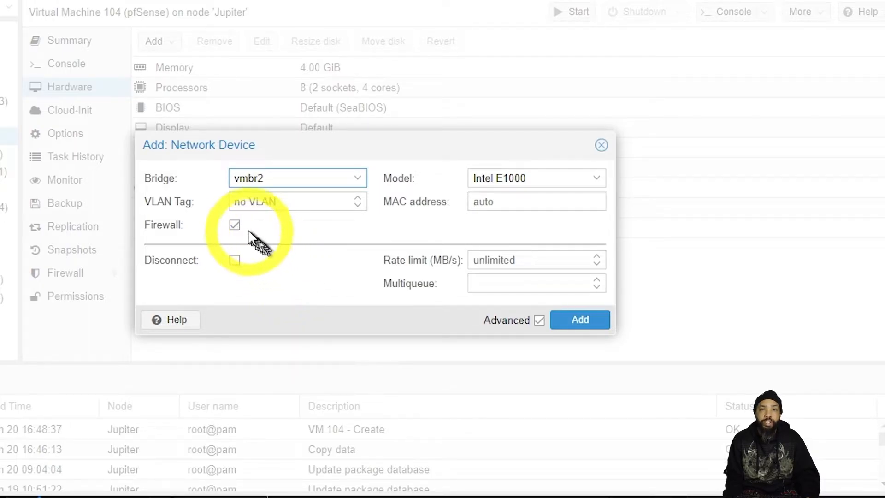
pyautogui.click(234, 225)
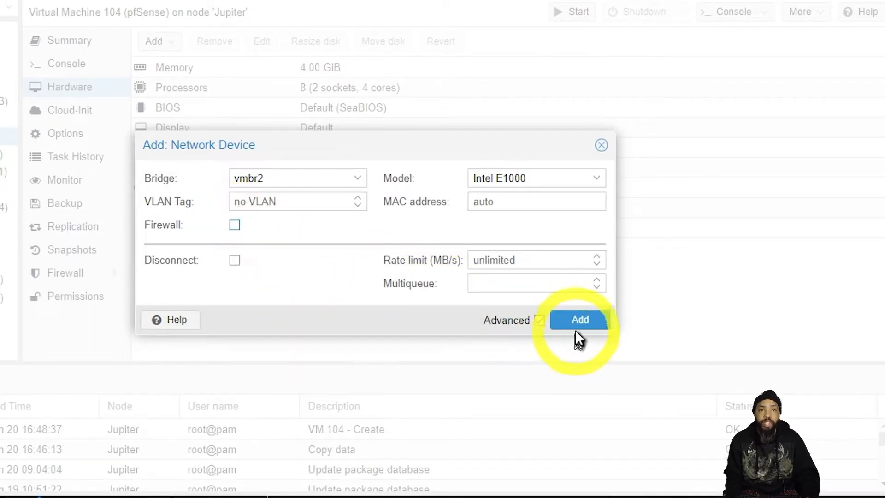
pyautogui.click(578, 320)
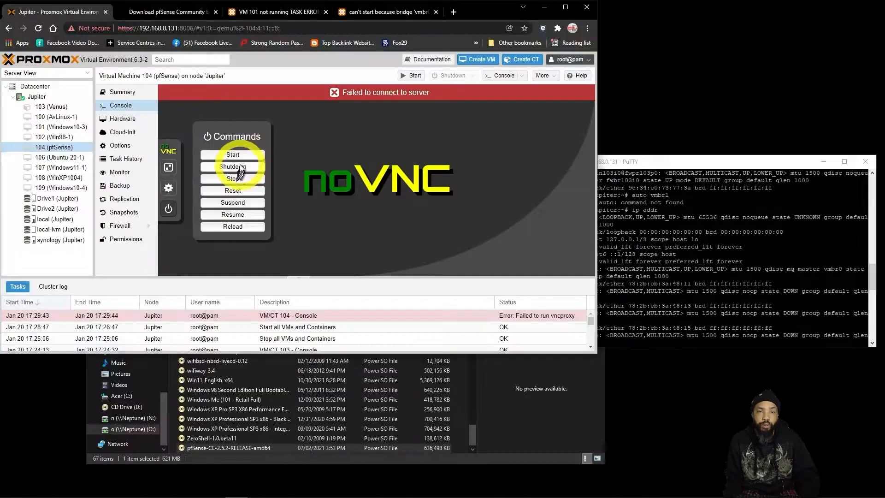
# - Start VM 104 from the console's noVNC commands and confirm
pyautogui.click(232, 154)
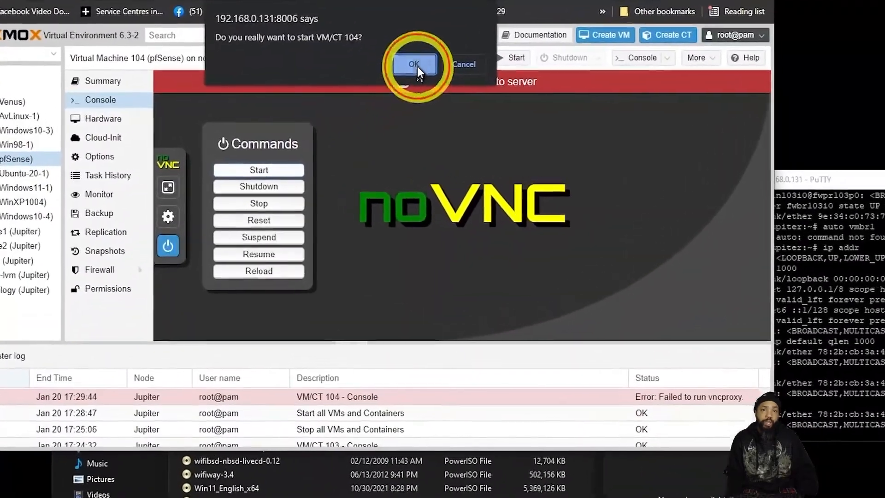
pyautogui.click(414, 64)
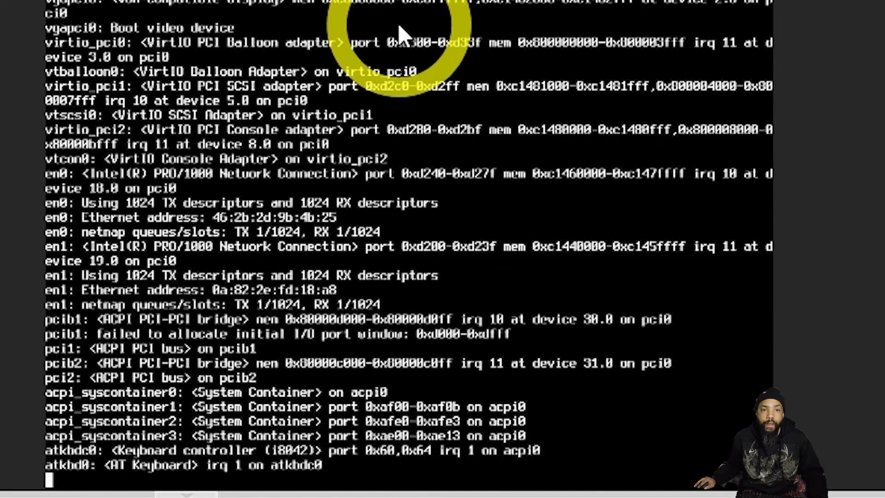
pyautogui.scroll(-3)
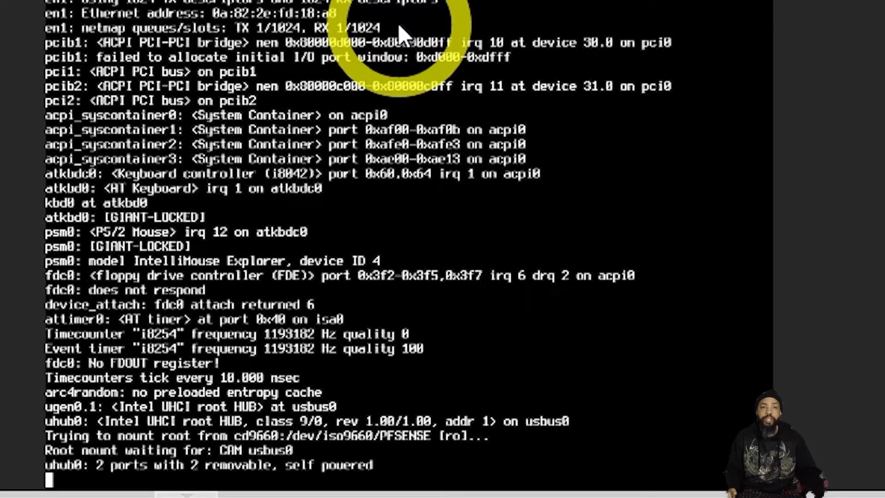
pyautogui.scroll(-3)
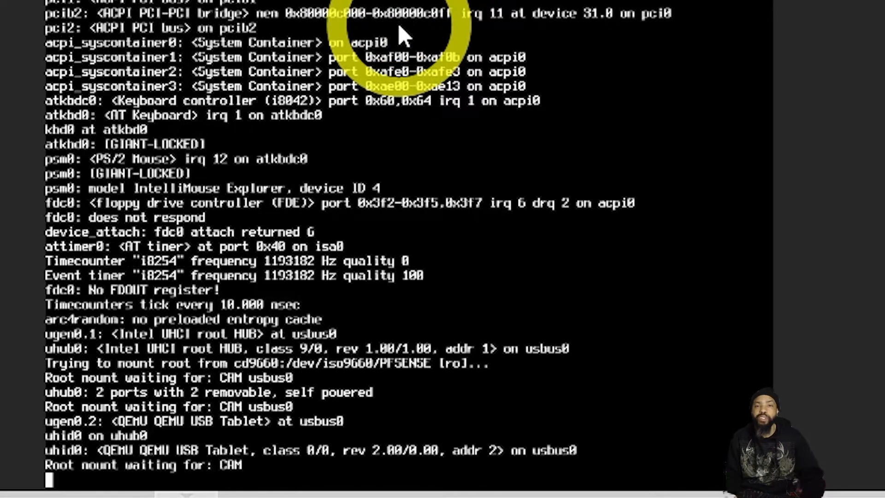
pyautogui.scroll(-3)
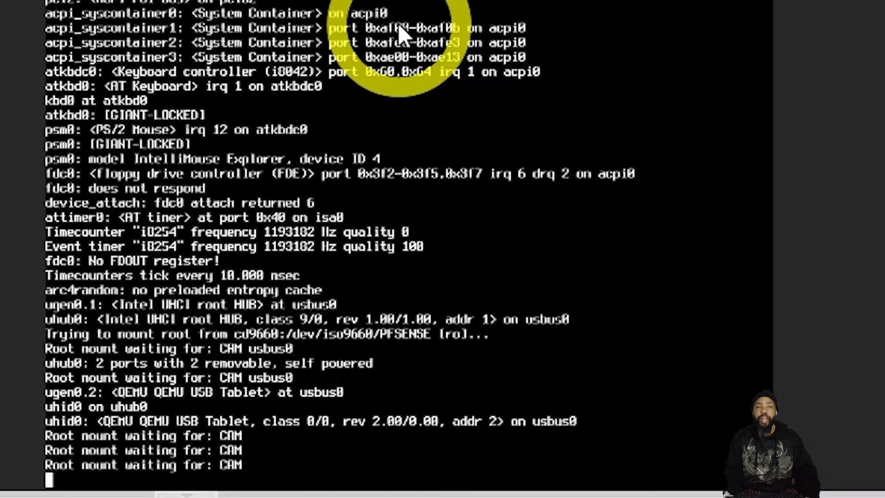
pyautogui.scroll(-3)
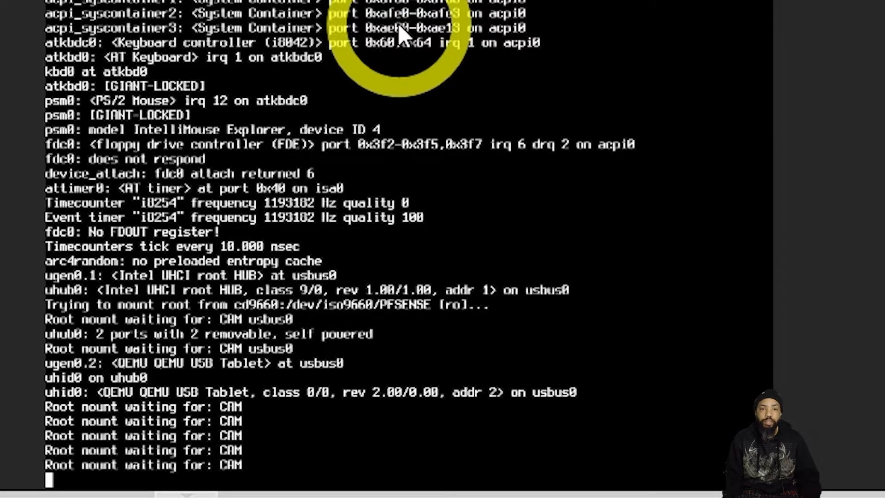
pyautogui.scroll(-3)
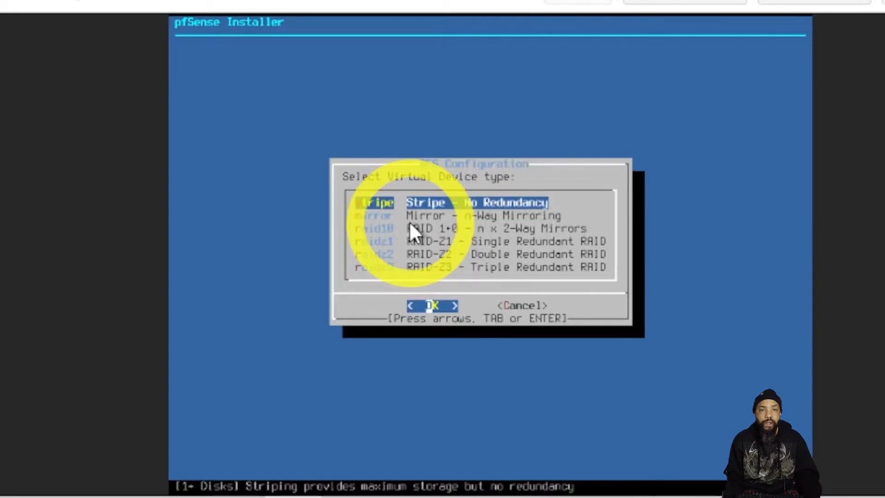
# - Restart the installer after ZFS fails and partition with Auto (UFS) UEFI
pyautogui.press('Tab')
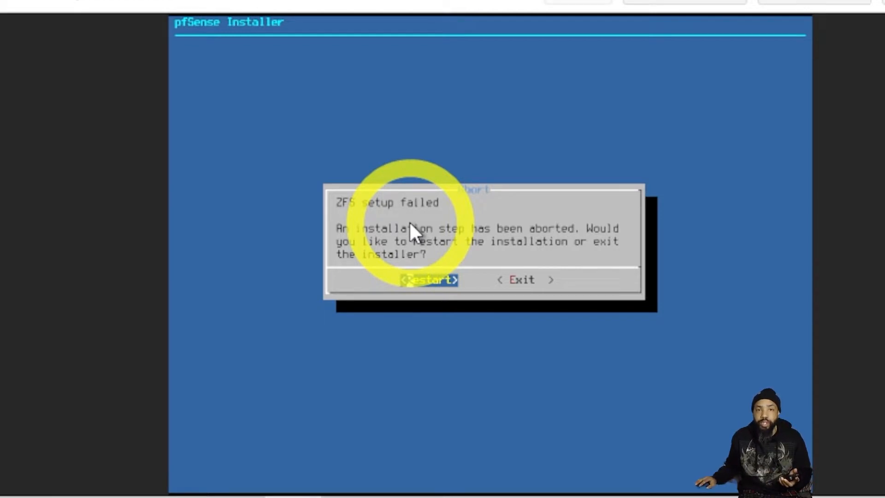
pyautogui.click(428, 279)
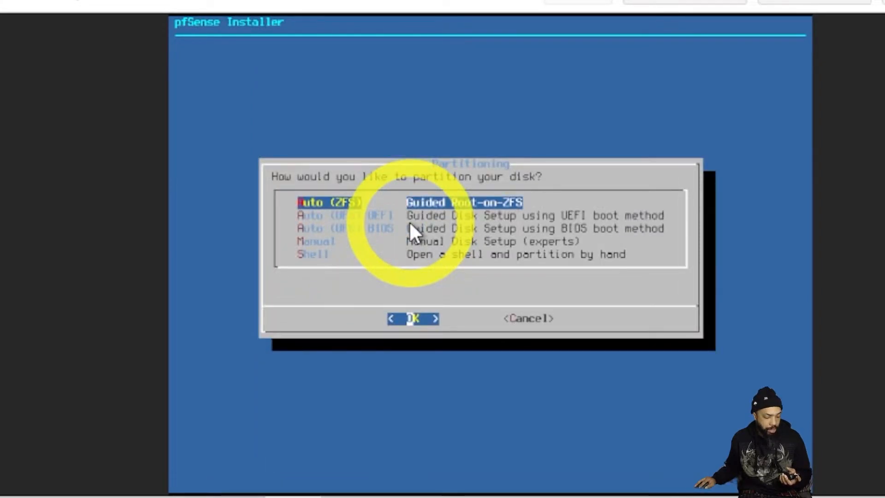
pyautogui.press('Down')
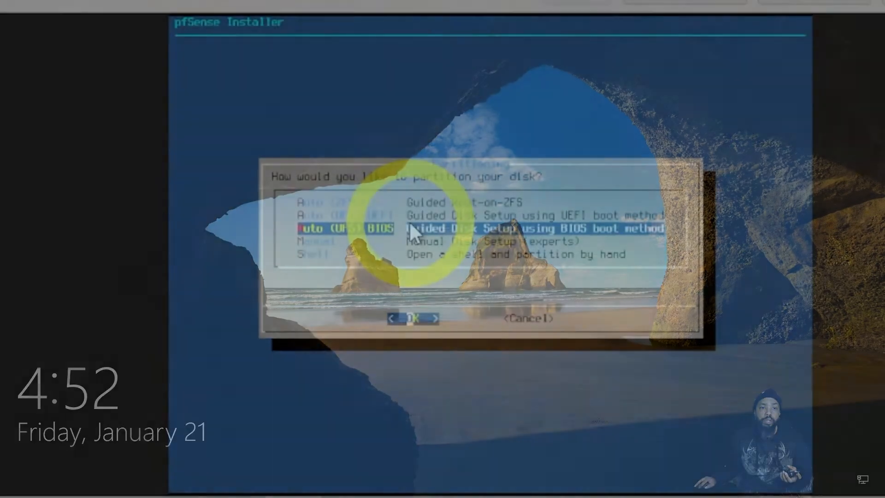
pyautogui.press('Up')
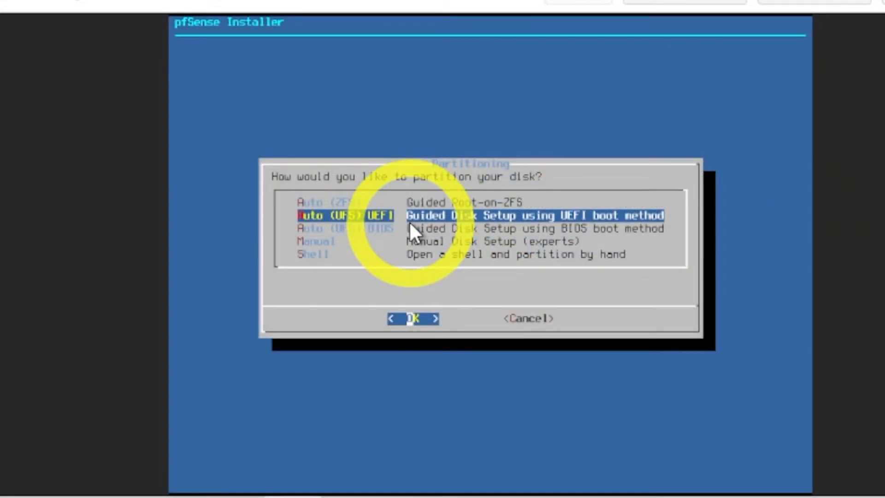
pyautogui.click(411, 318)
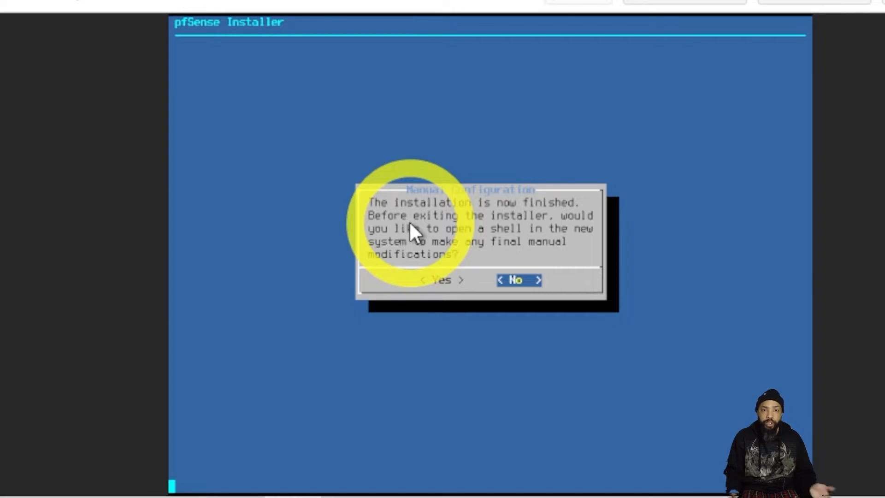
# - Skip the shell and reboot into the installed pfSense, reaching the CD/DVD drive edit form
pyautogui.click(514, 279)
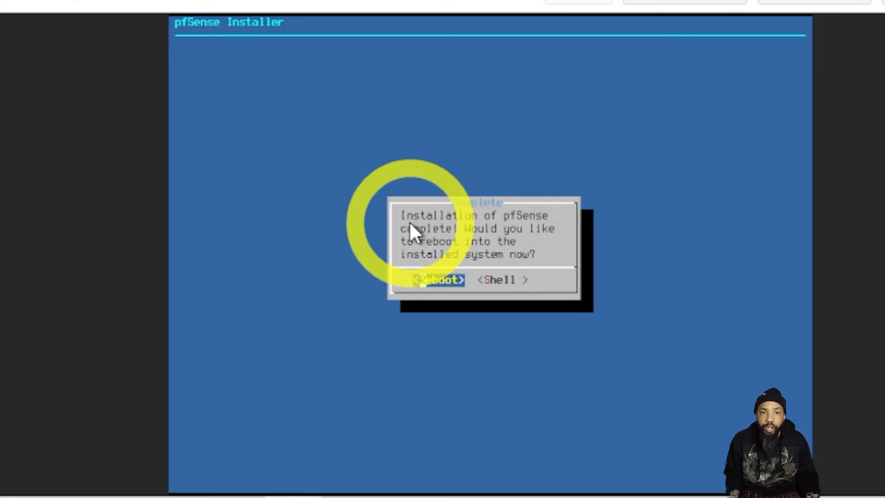
pyautogui.click(439, 279)
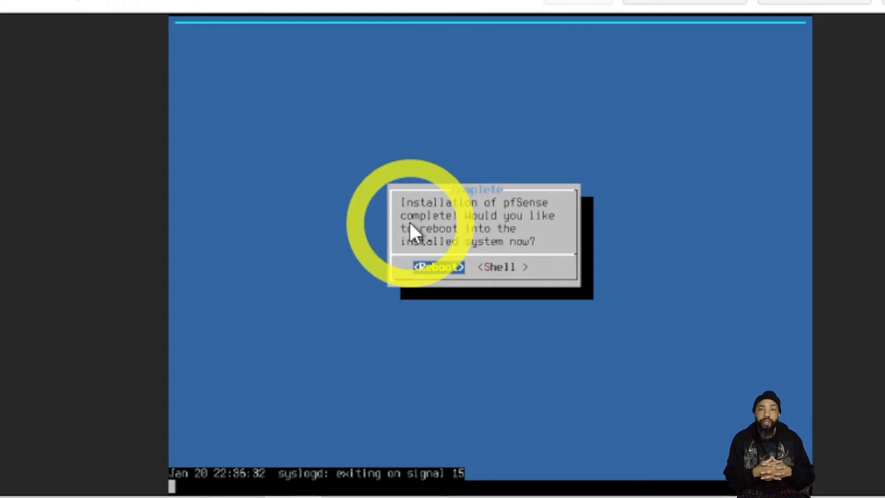
pyautogui.click(440, 266)
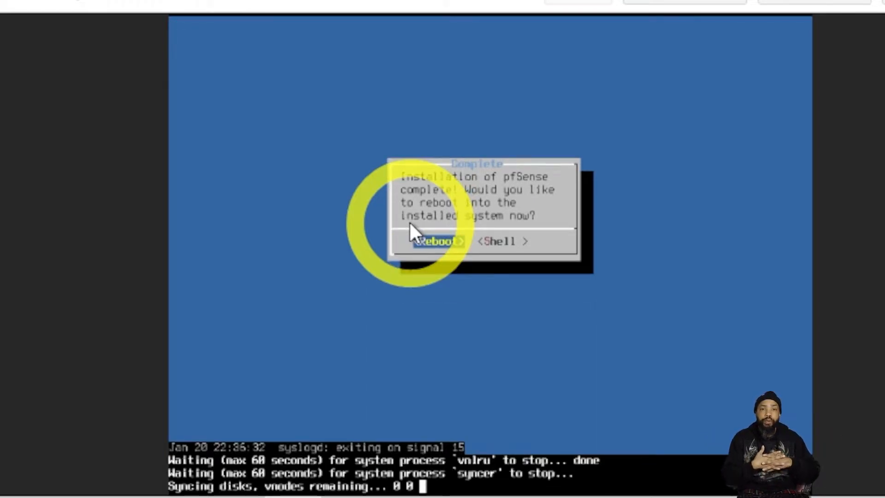
pyautogui.click(439, 241)
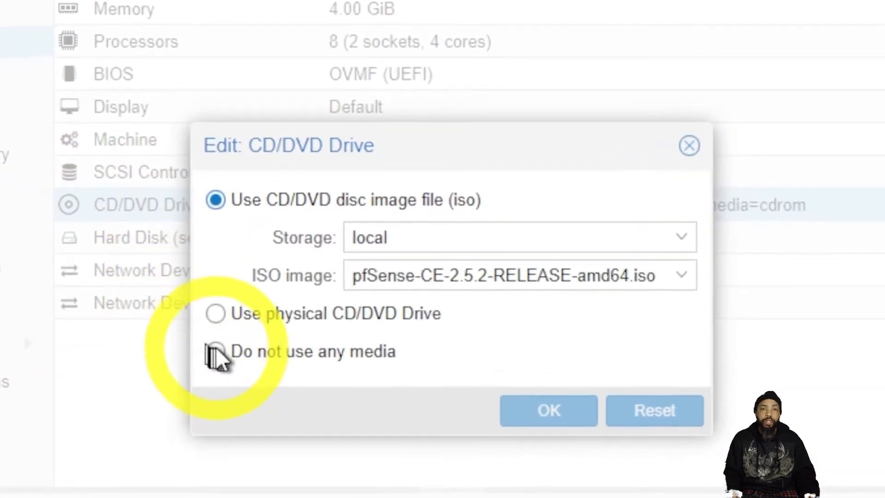
# - Set the CD/DVD drive to 'Do not use any media' to detach the pfSense ISO
pyautogui.click(548, 410)
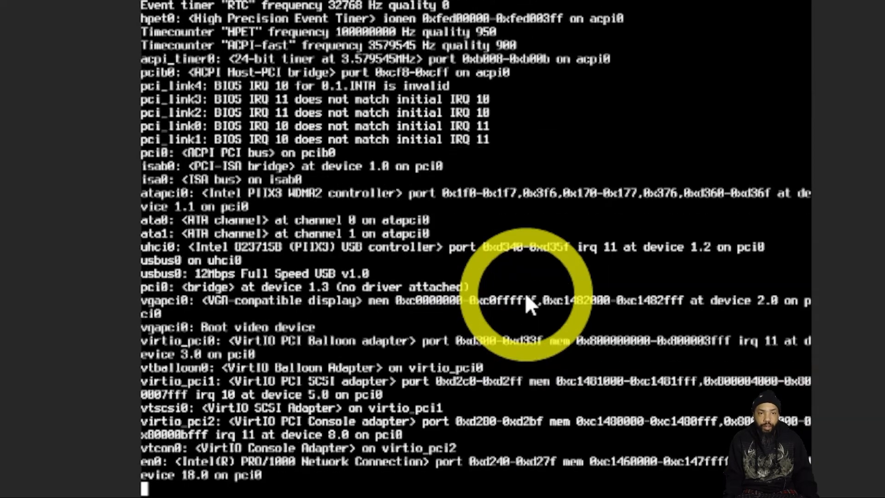
# - Scroll the console while pfSense boots until 'Bootup complete' and the main menu appear
pyautogui.scroll(-3)
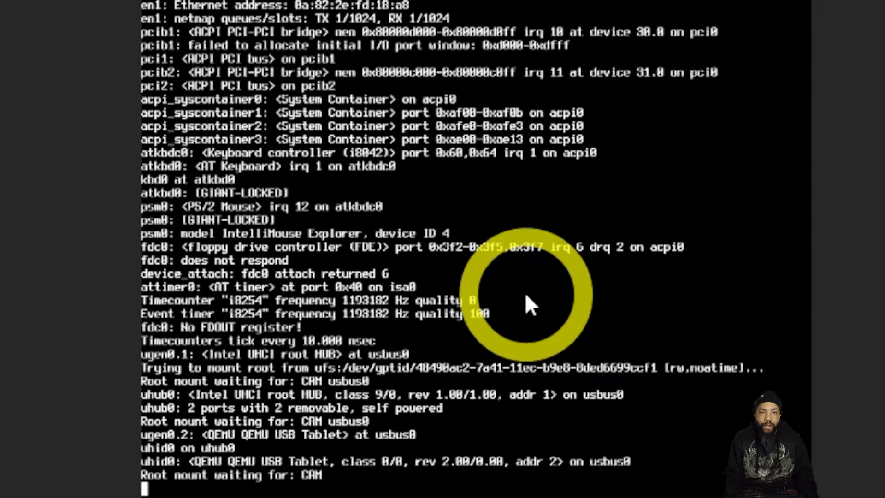
pyautogui.scroll(-3)
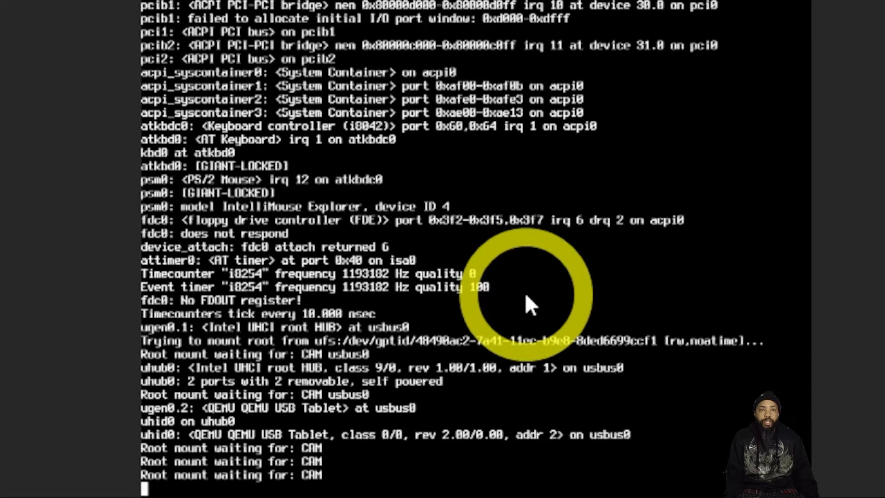
pyautogui.scroll(-3)
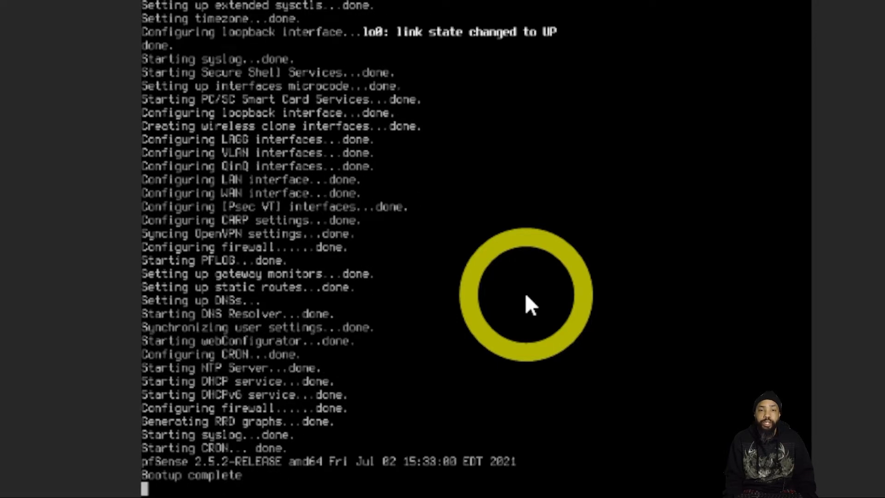
pyautogui.scroll(-3)
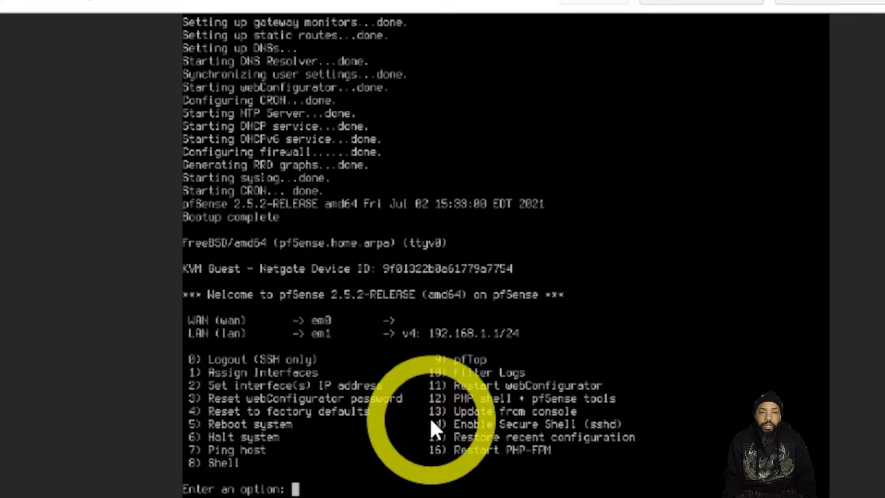
# - Answer the console prompts with 1 then 2 to begin setting an interface's IP address
pyautogui.write('1')
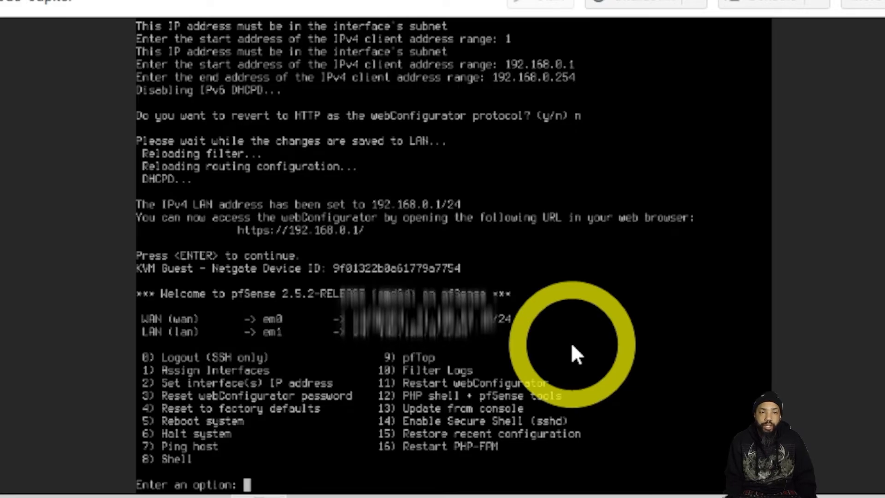
pyautogui.write('2')
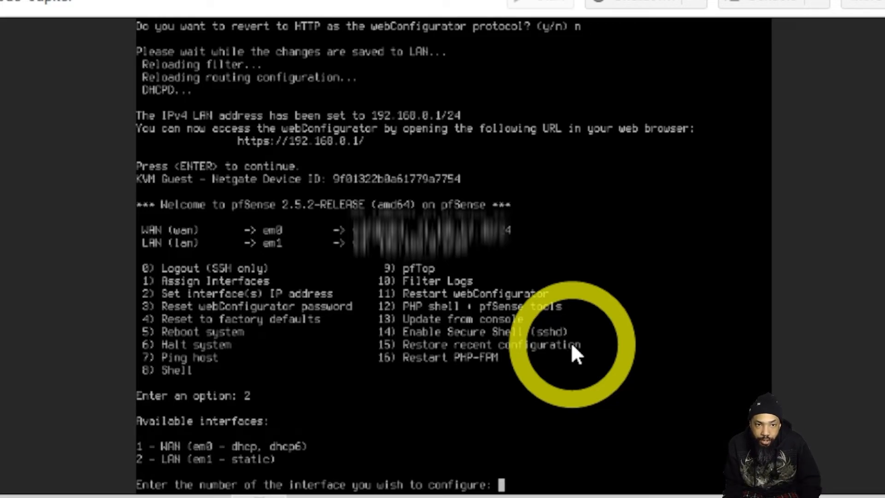
# - Select LAN (2), give it address 192.168.1.1, and answer y to enable DHCP
pyautogui.write('2')
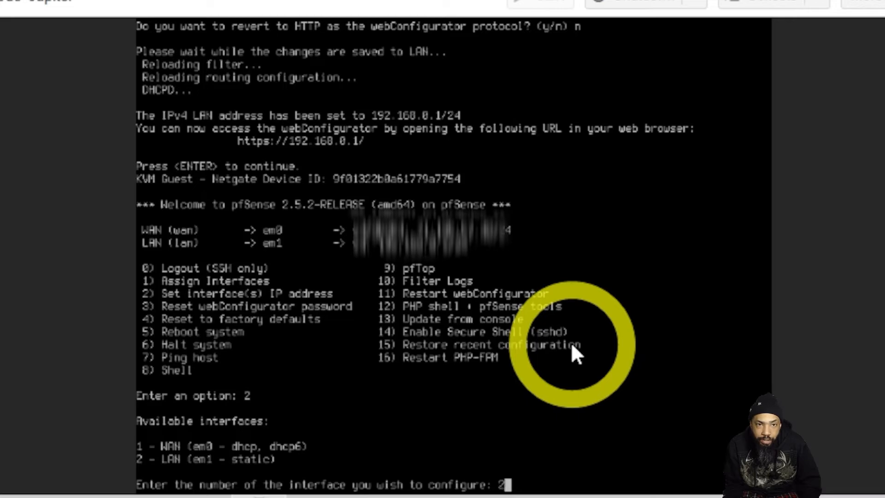
pyautogui.press('Return')
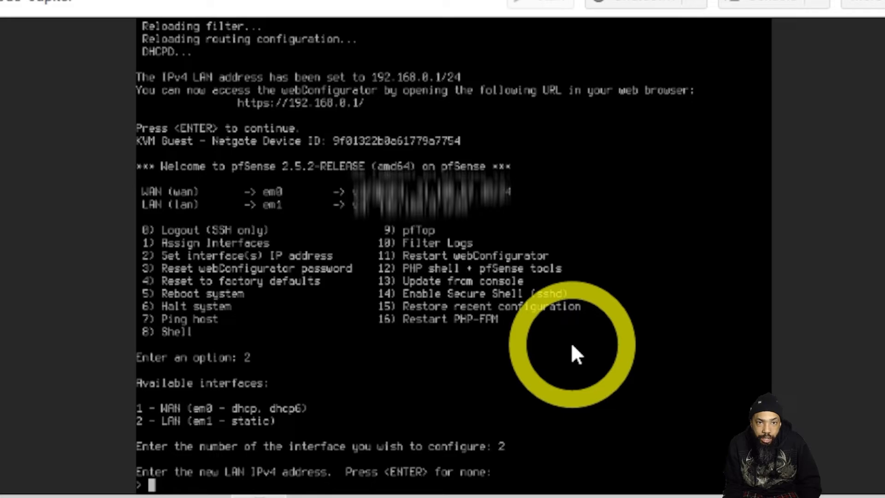
pyautogui.write('192.168')
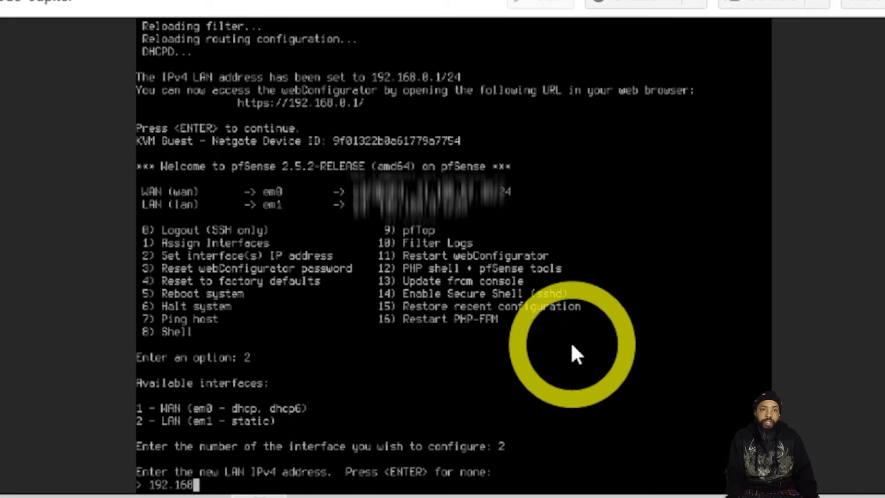
pyautogui.write('.1.1')
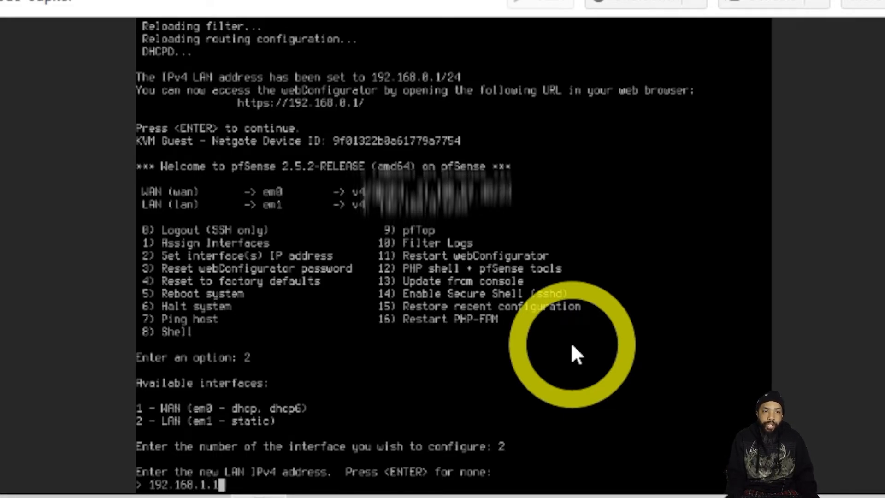
pyautogui.press('Return')
pyautogui.write('24')
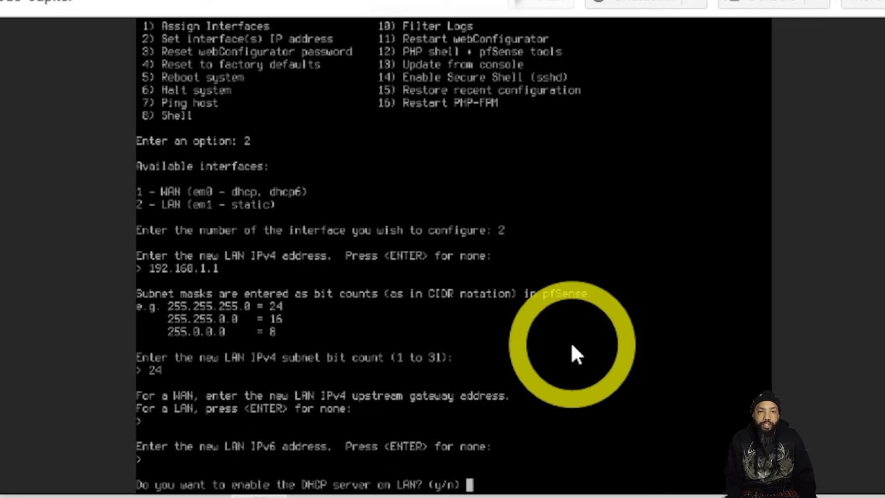
pyautogui.write('y')
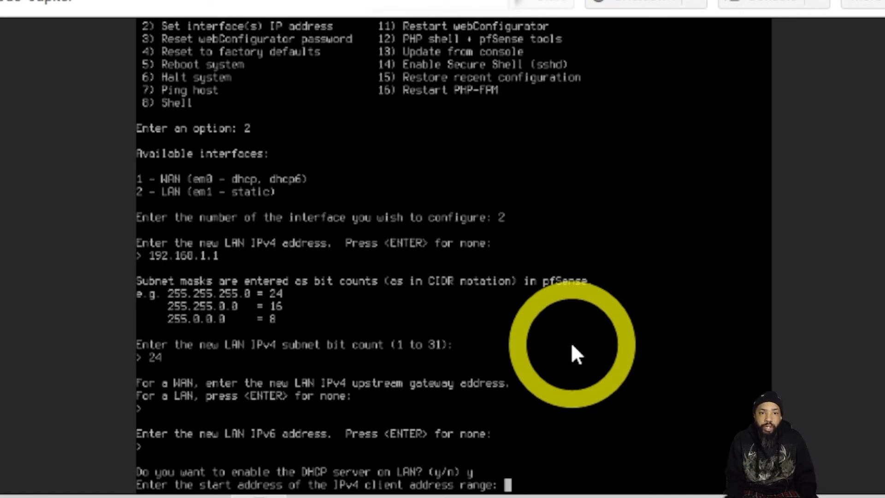
# - Enter DHCP range 192.168.1.1 to 192.168.1.254 and answer y to revert webConfigurator to HTTP
pyautogui.write('1')
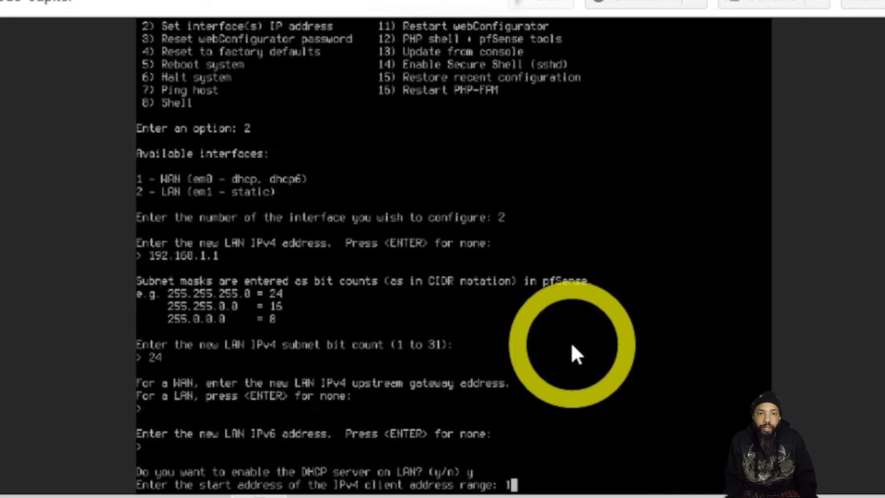
pyautogui.write('92.1')
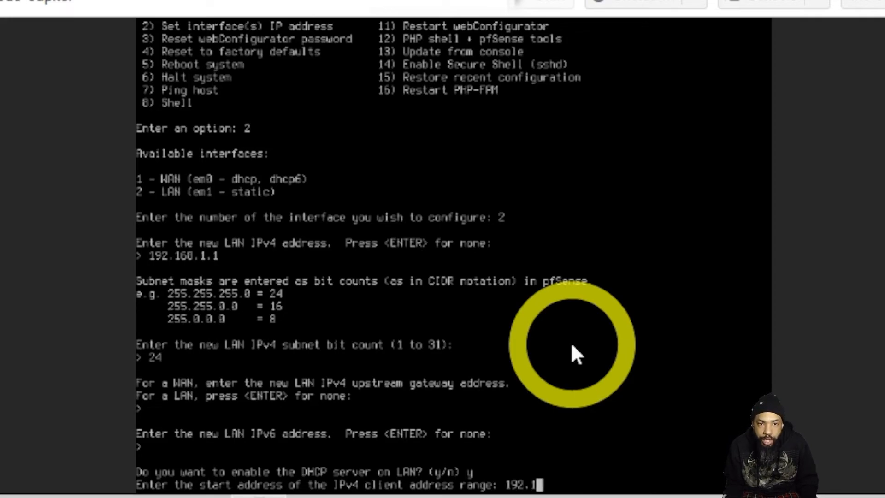
pyautogui.write('68.1')
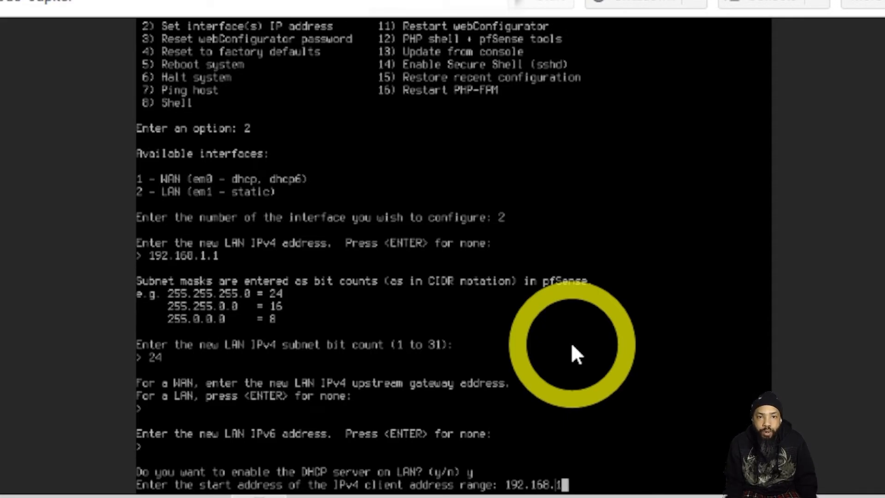
pyautogui.write('.1')
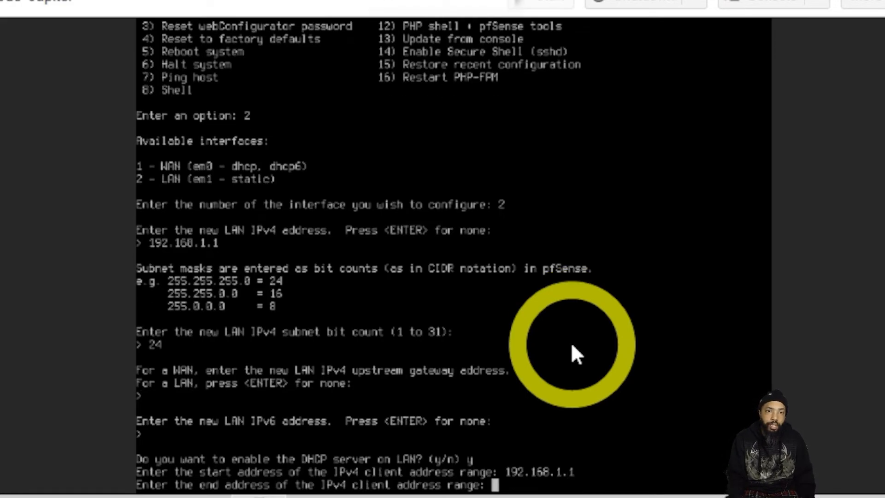
pyautogui.write('192.168.1.')
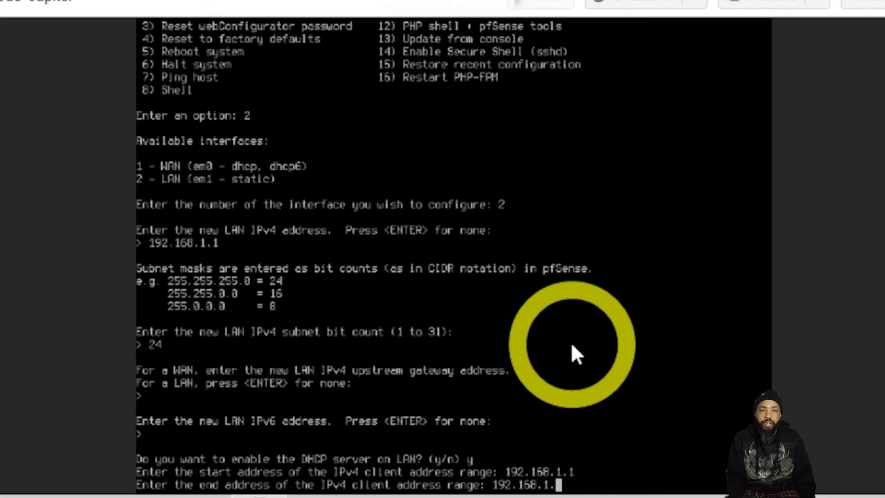
pyautogui.write('255')
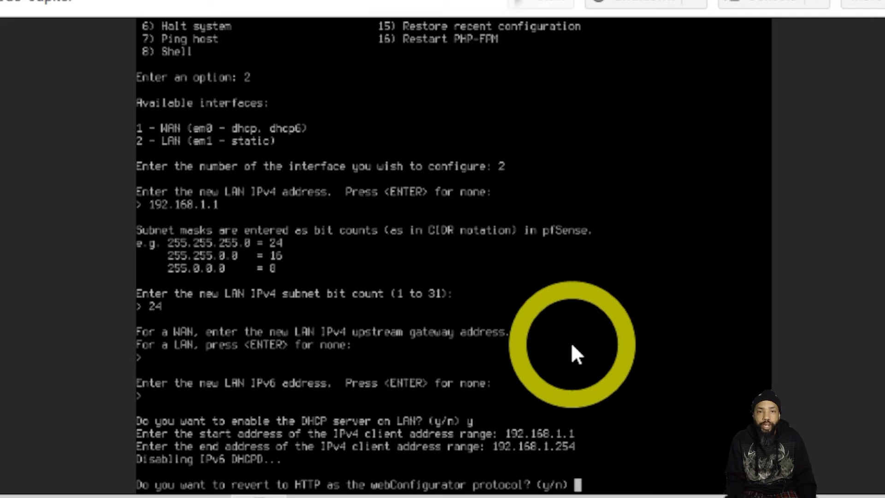
pyautogui.write('y')
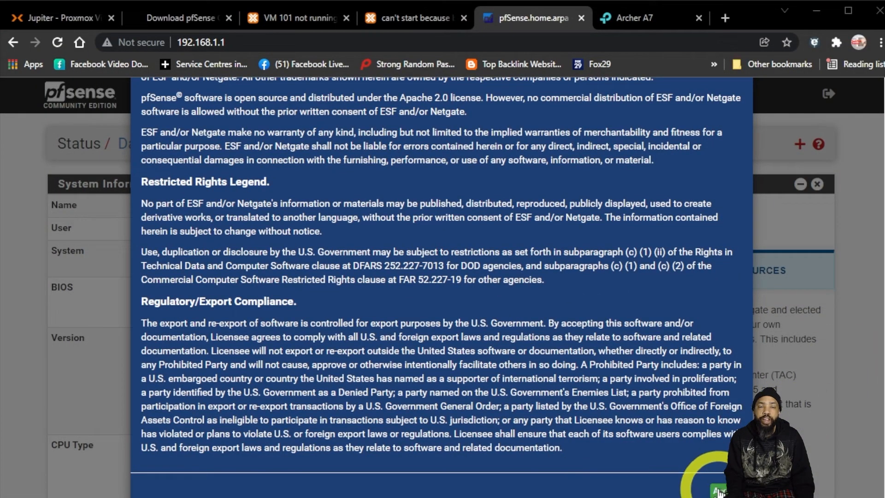
# - Scroll through the license notice and close the 'Thank you' survey dialog to reach the Dashboard
pyautogui.scroll(3)
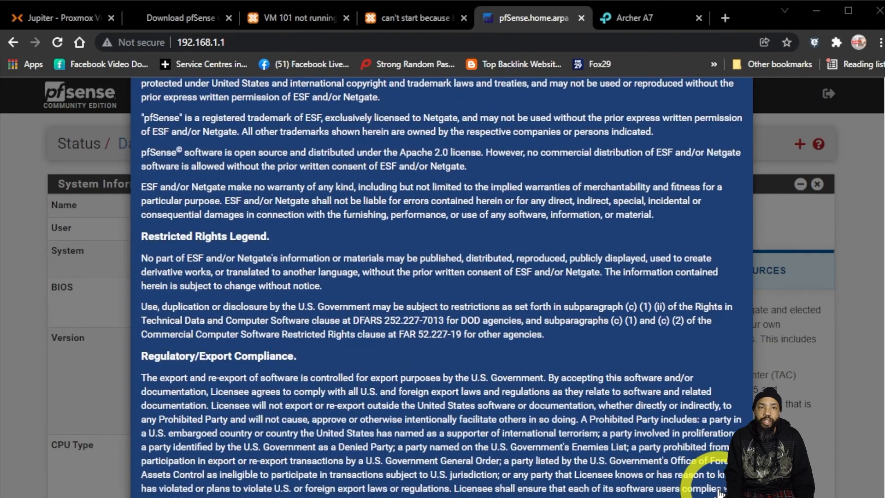
pyautogui.scroll(-3)
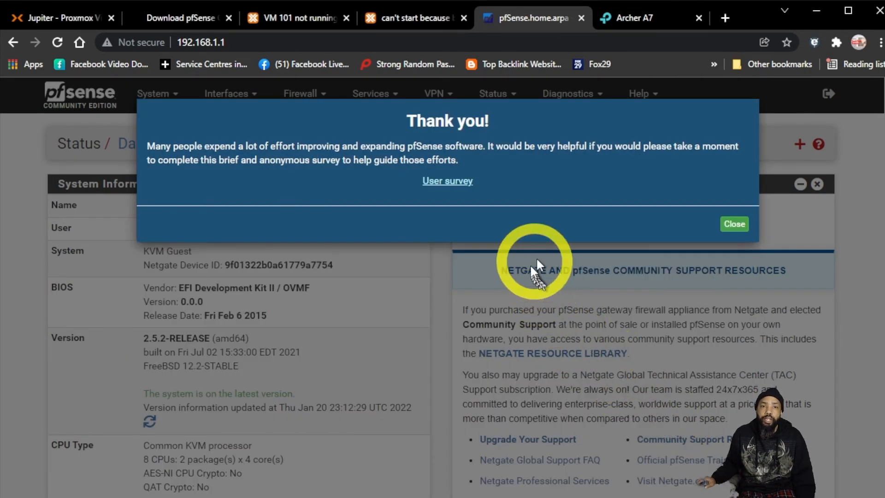
pyautogui.click(733, 223)
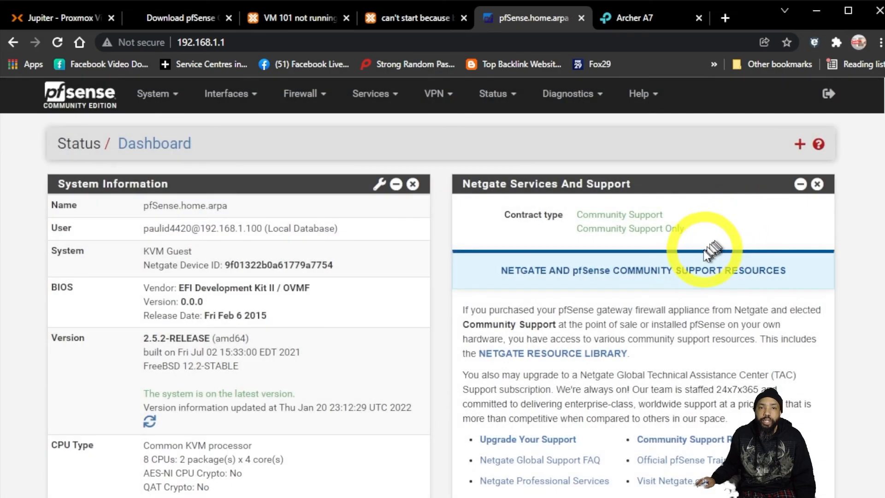
pyautogui.moveTo(386, 361)
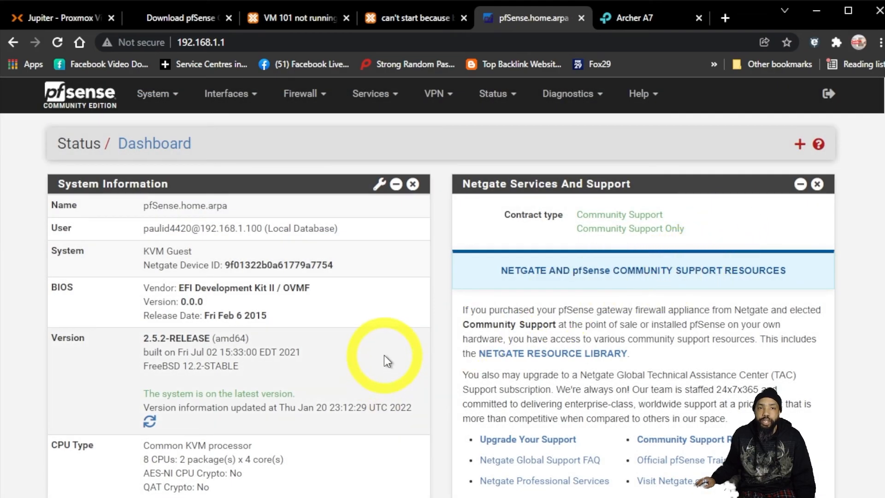